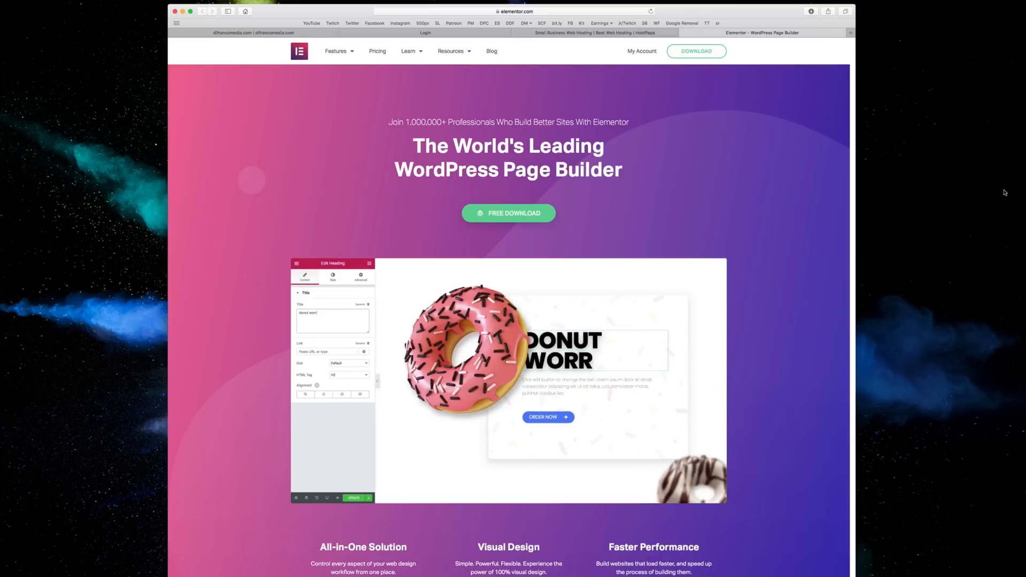
Step: Switch Safari over to the difrancomedia.com site tab
click(332, 276)
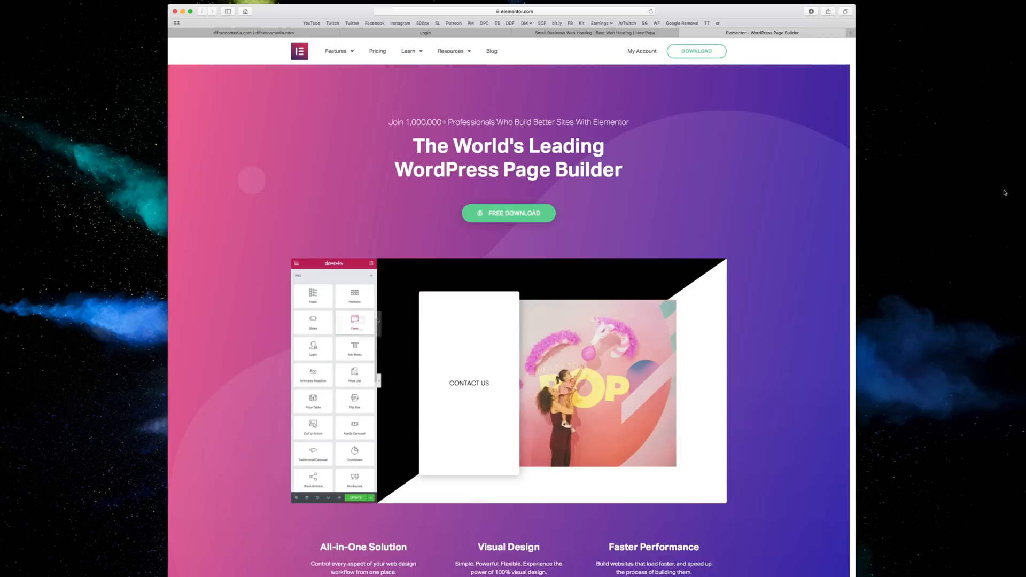
click(354, 322)
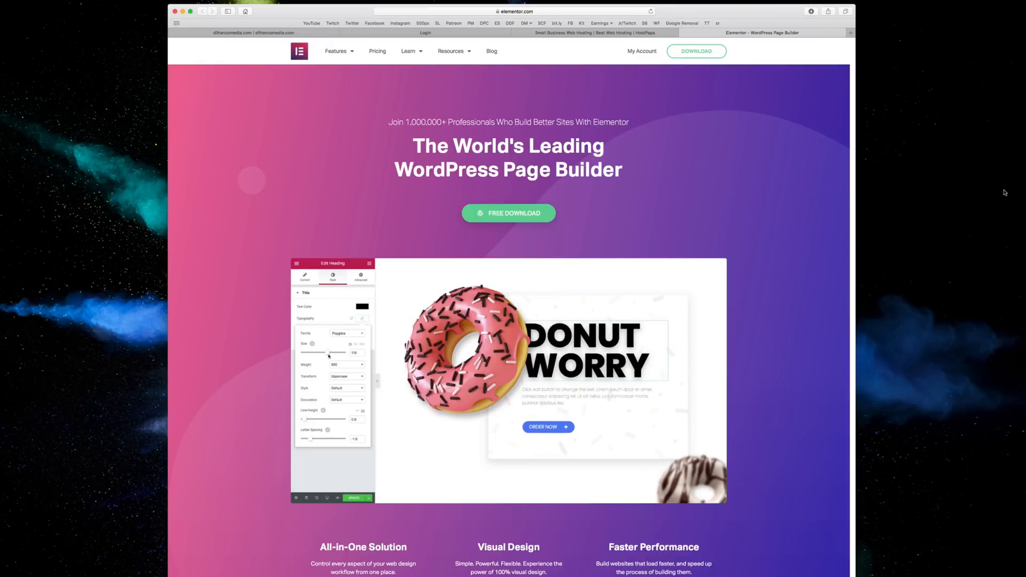
drag(331, 354, 327, 354)
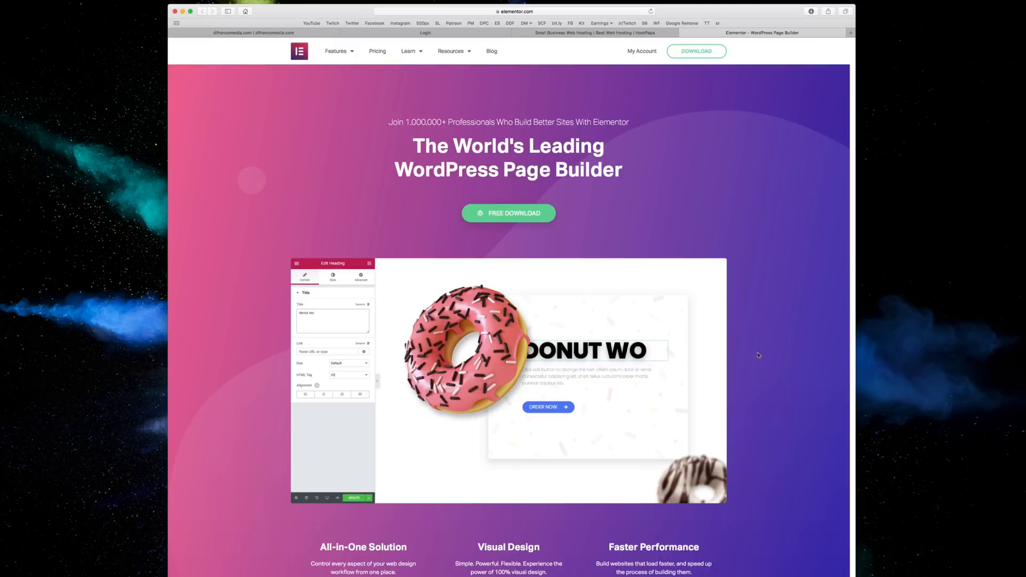
click(333, 274)
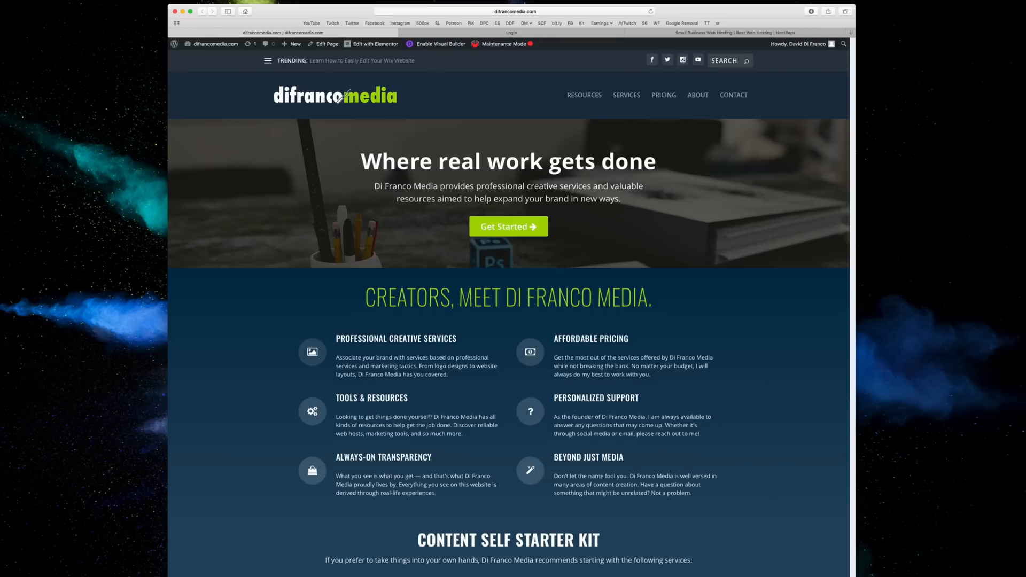
click(734, 33)
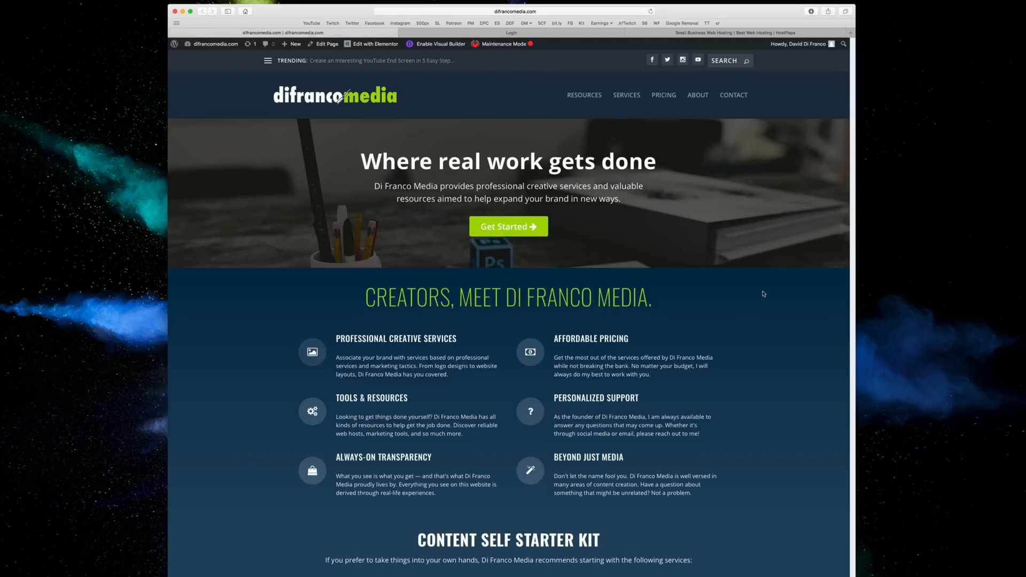
mouse_move(759, 305)
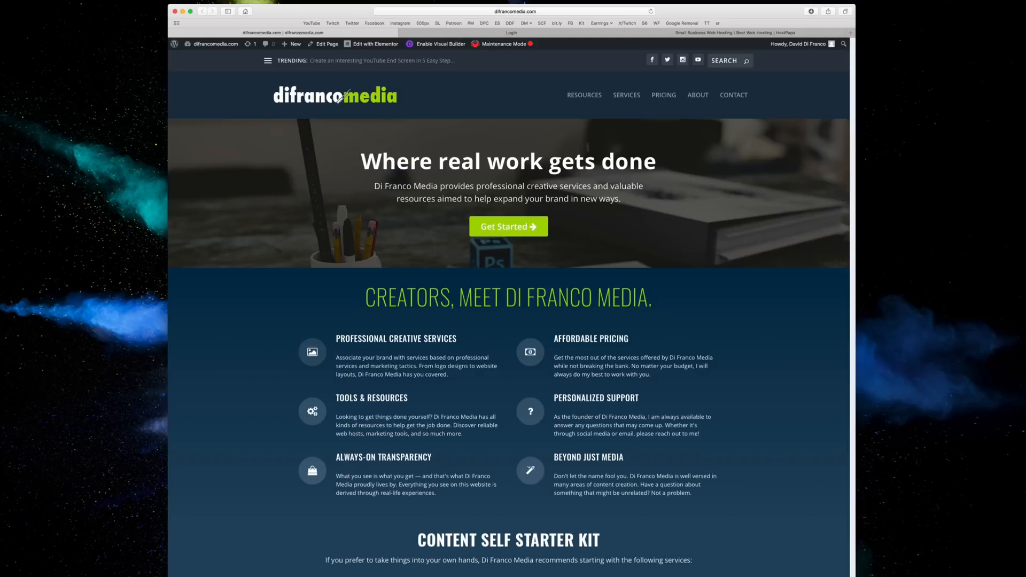
Step: Browse the site's Services and Resources pages, then go to Pricing
click(627, 95)
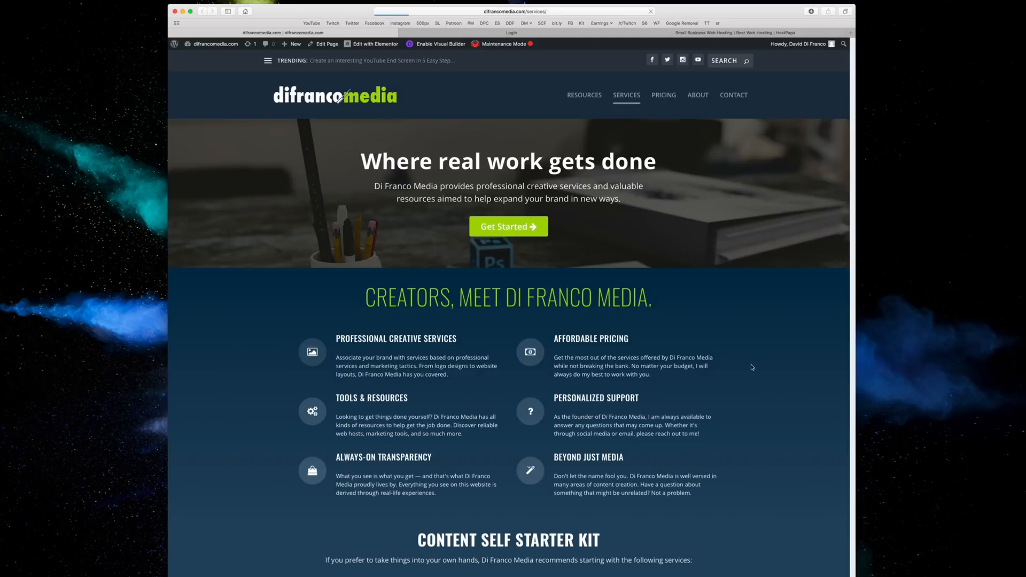
click(626, 95)
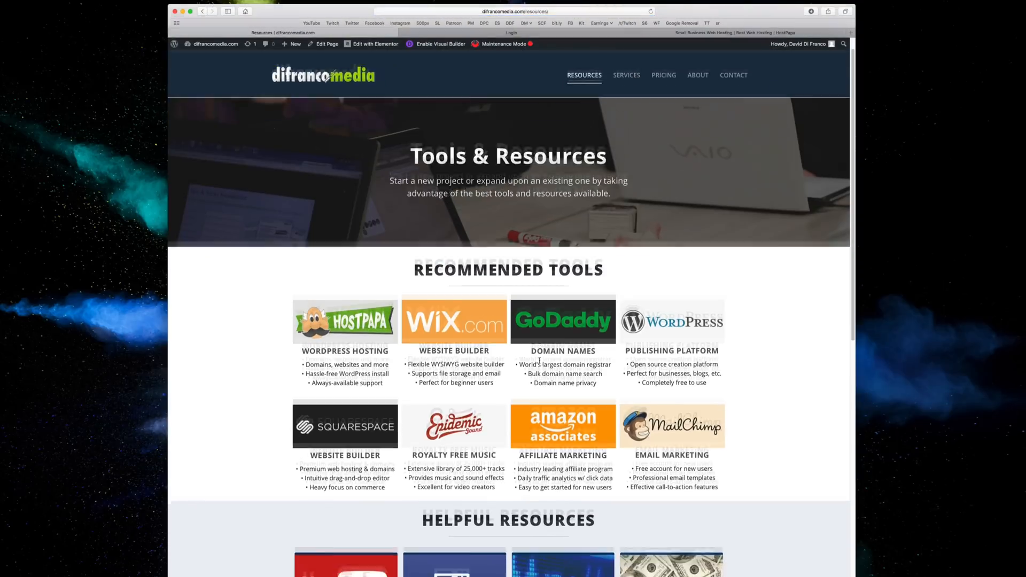
scroll(down, 3)
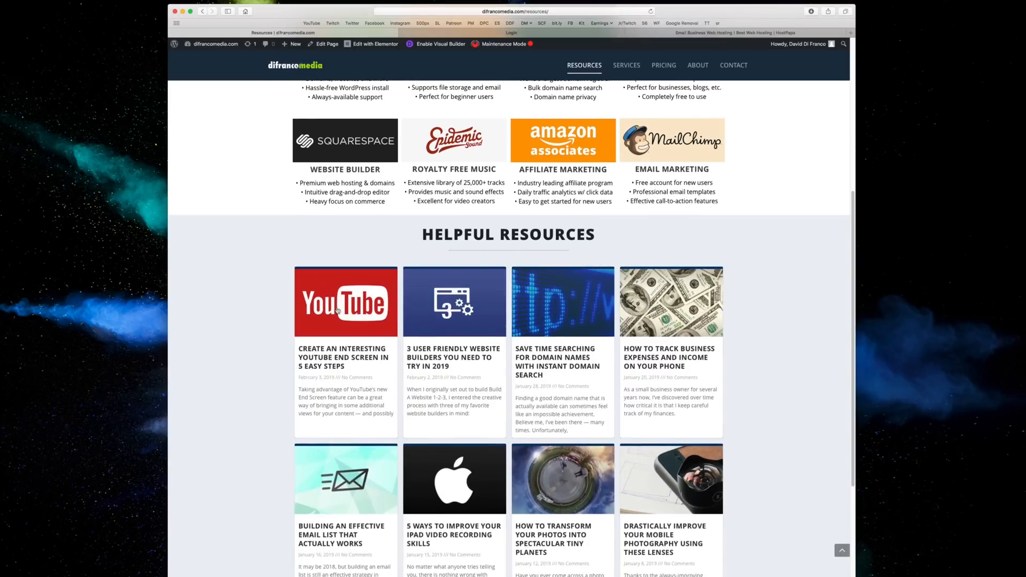
mouse_move(568, 480)
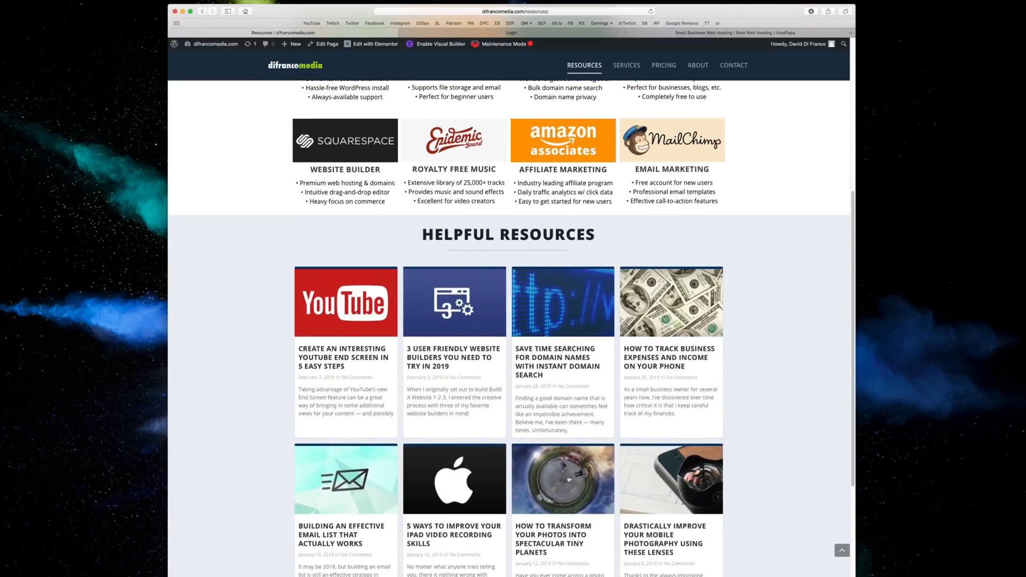
scroll(down, 3)
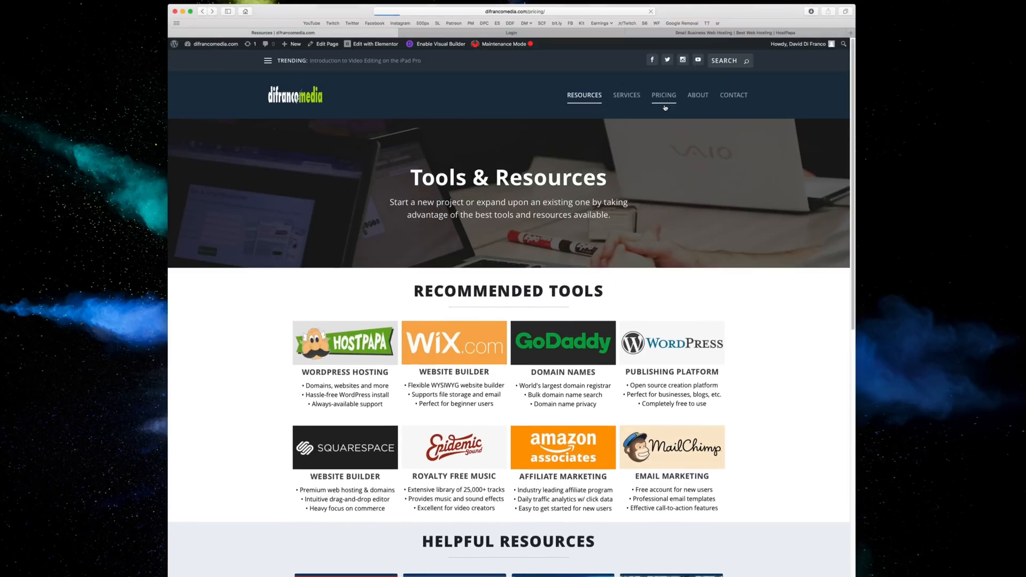
click(663, 95)
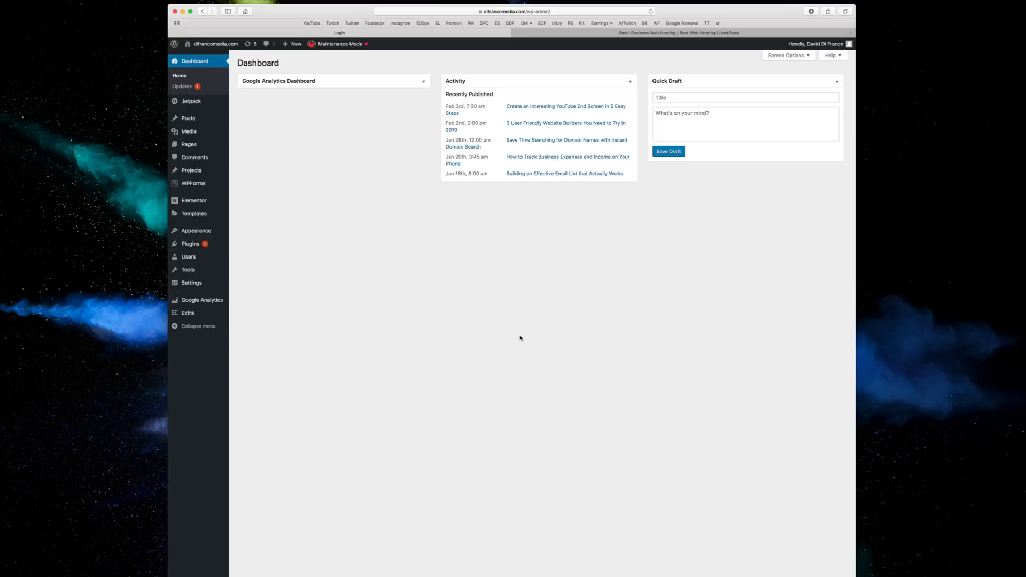
mouse_move(188, 144)
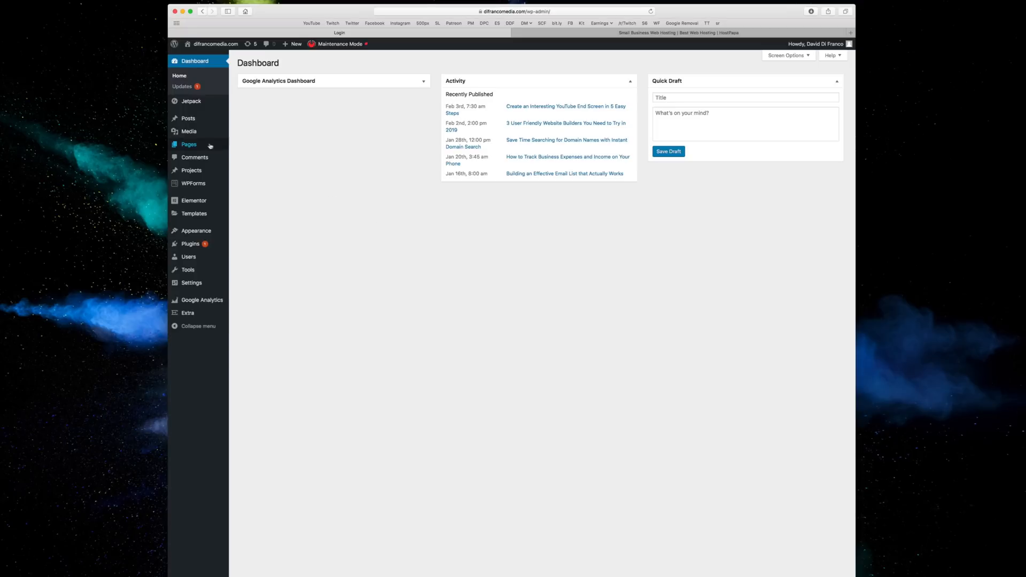
Step: From Pages > All Pages, add a new page titled David's First Page
click(188, 144)
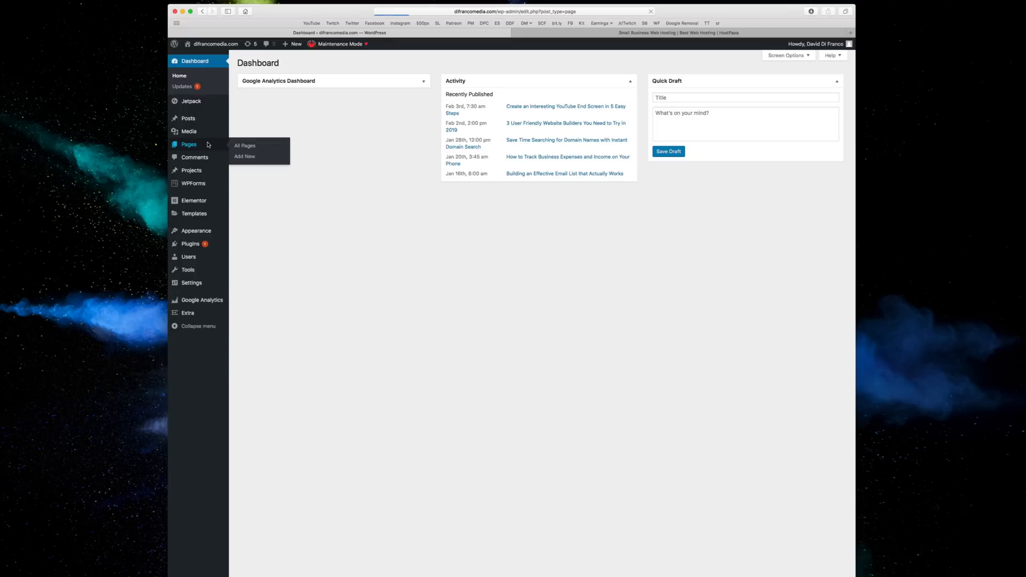
click(244, 145)
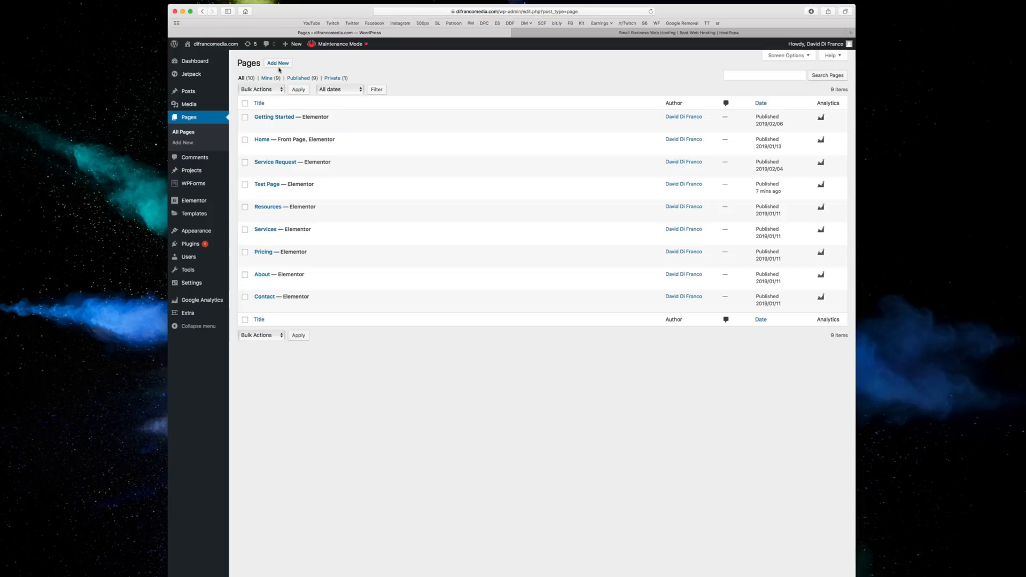
click(277, 63)
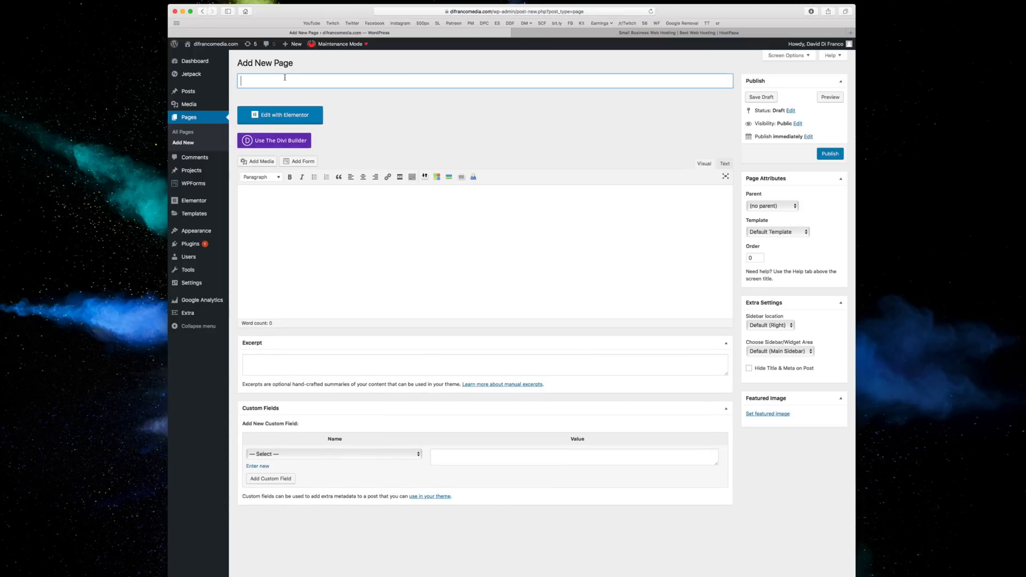
text(David's First Pa)
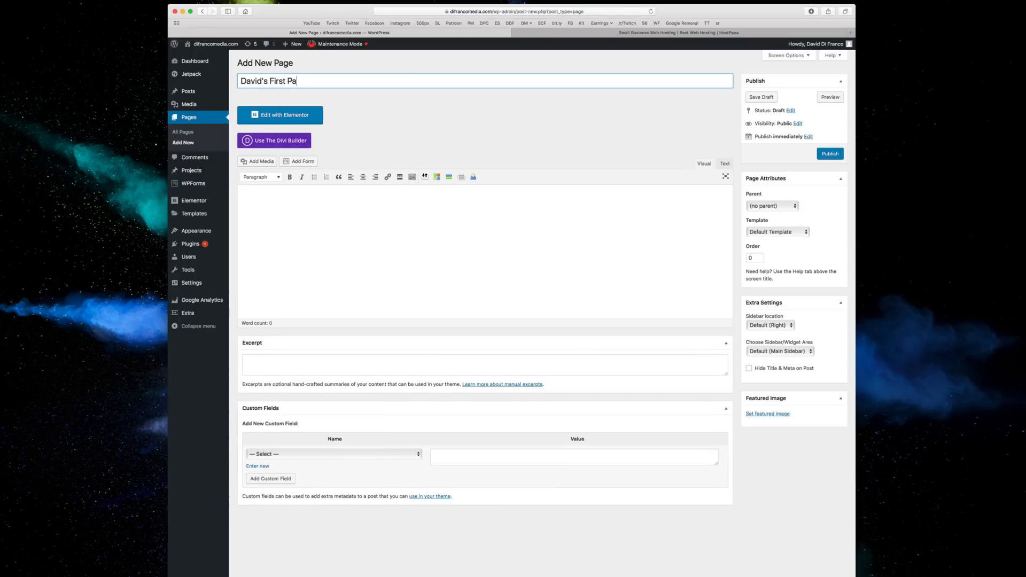
text(ge)
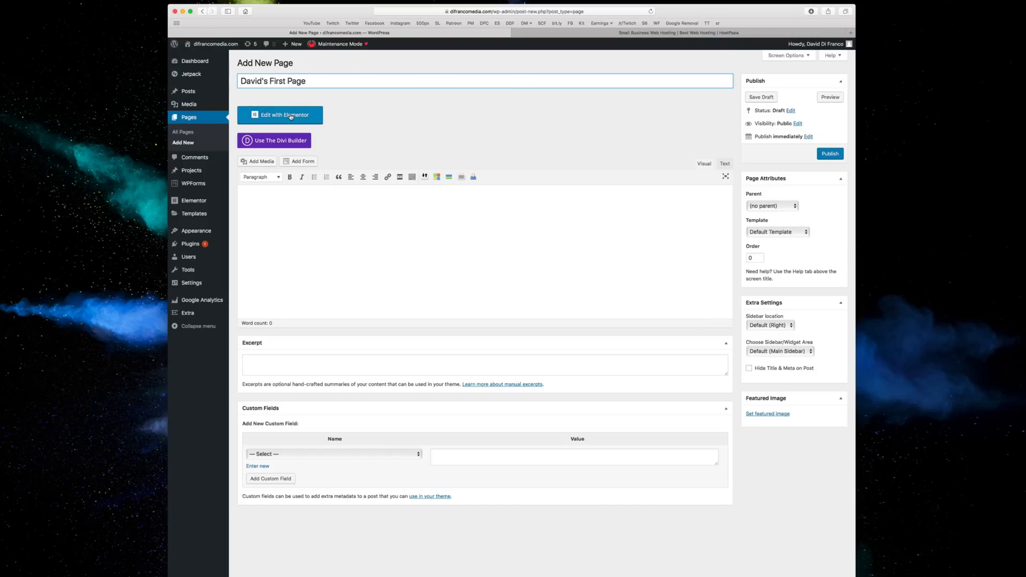
Step: Launch the Elementor editor for David's First Page
click(279, 114)
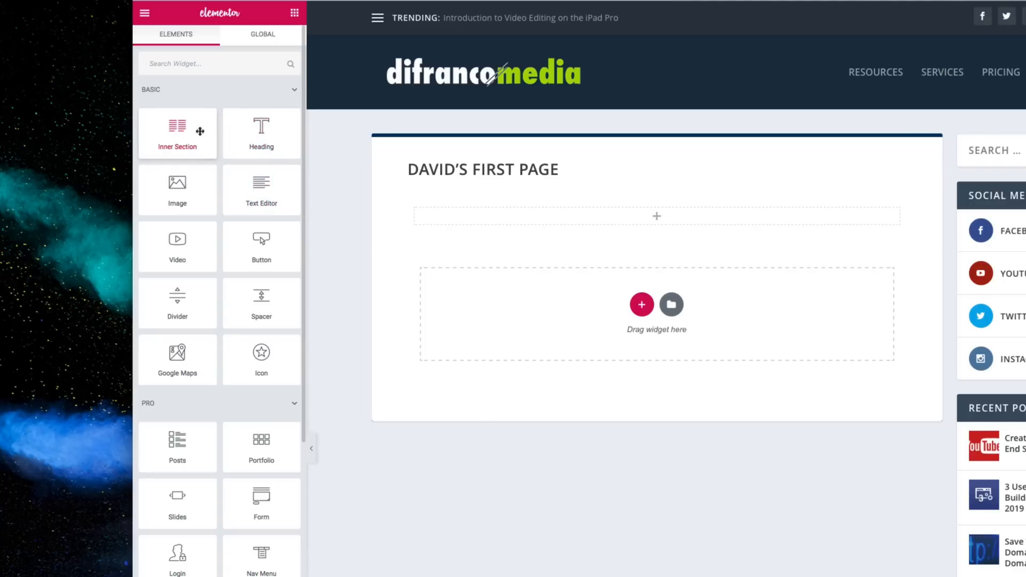
scroll(down, 3)
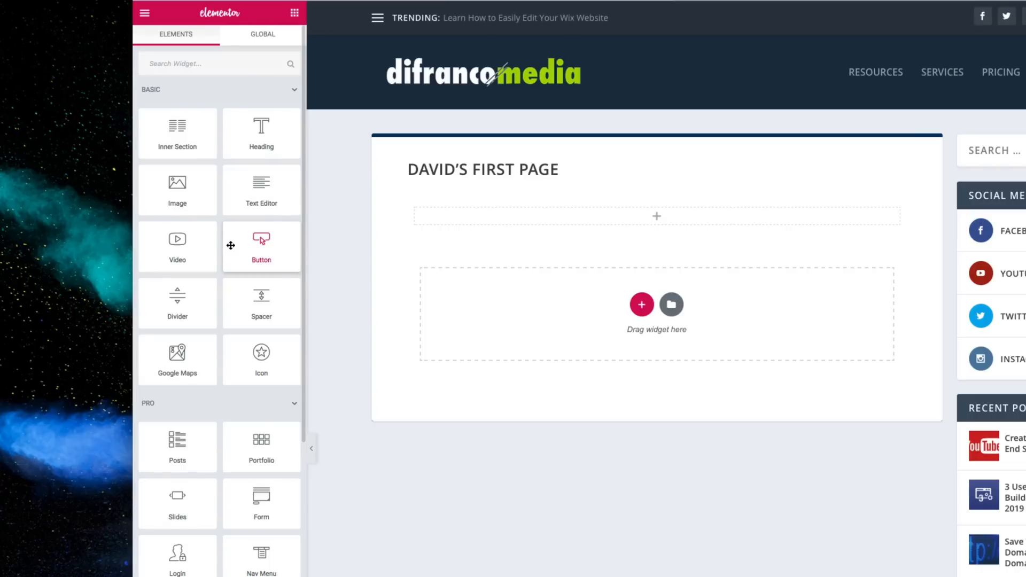
mouse_move(261, 128)
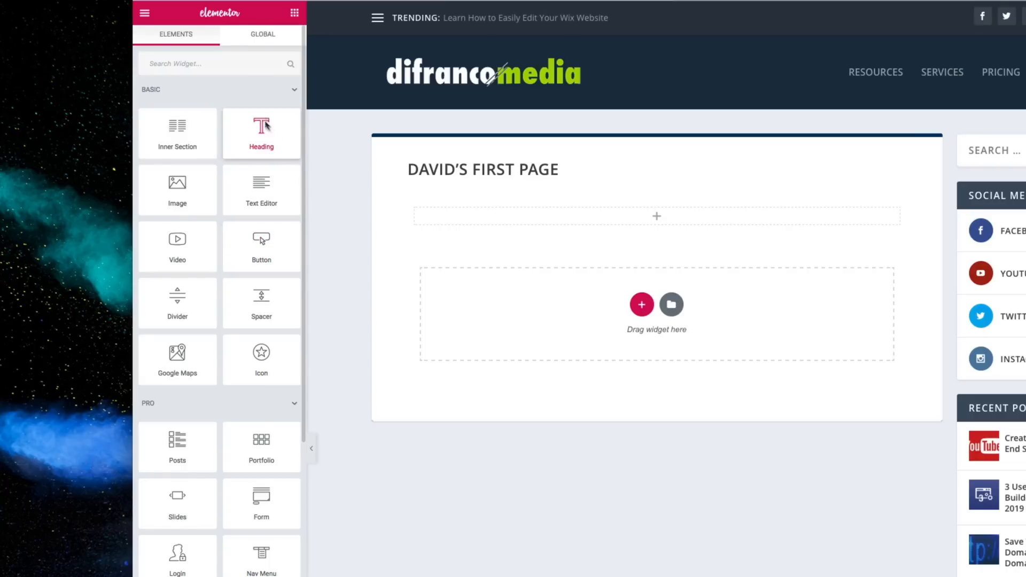
Step: Add a Heading widget reading David's Heading with its HTML tag set to H1
drag(261, 130, 656, 215)
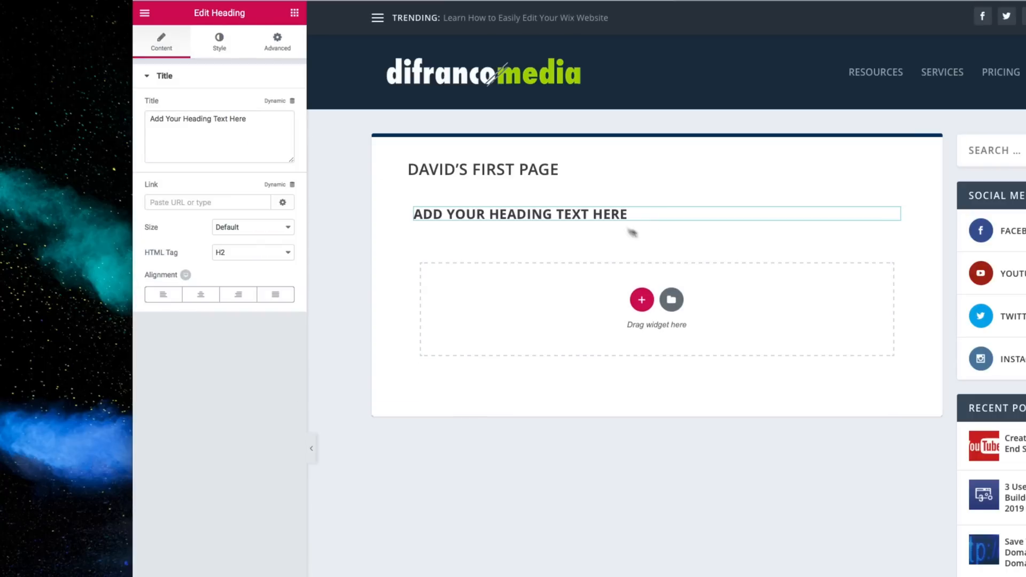
text(D)
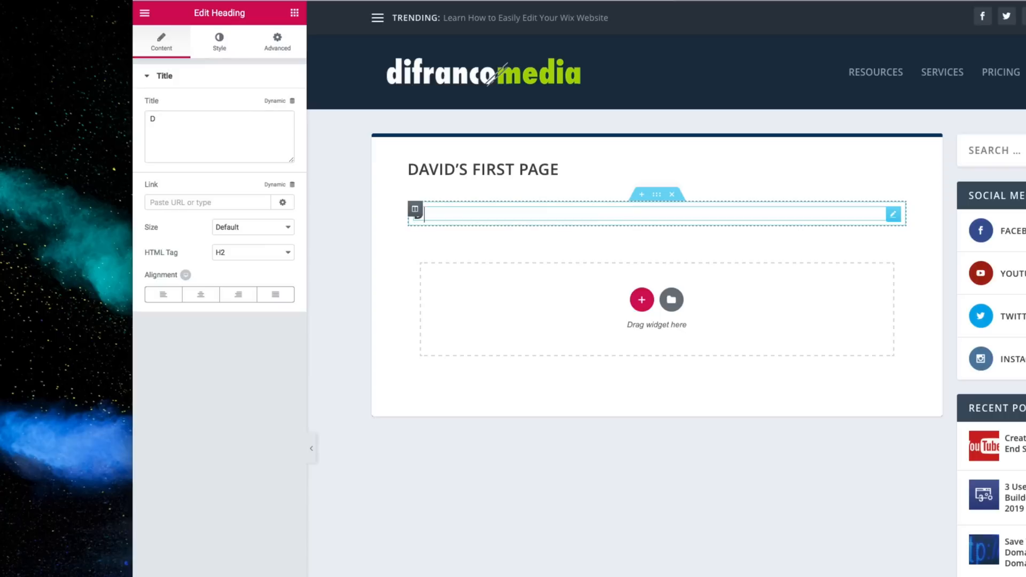
text(David's Headin)
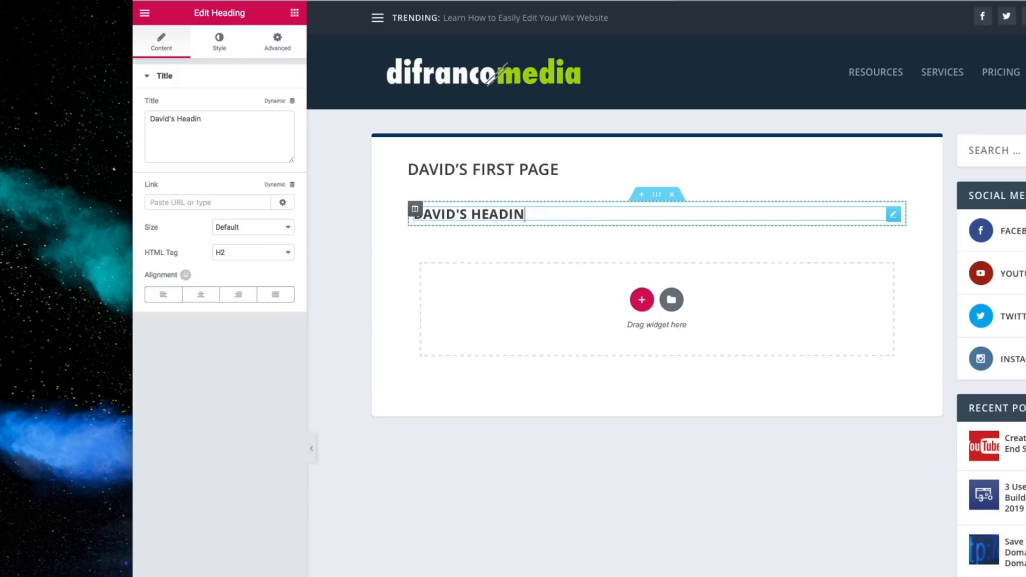
text(g)
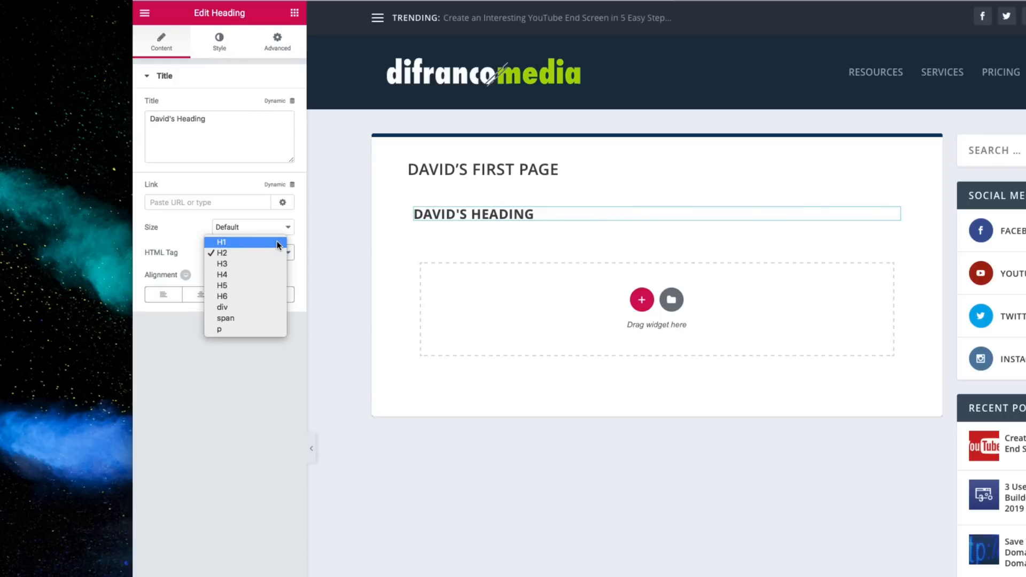
click(222, 243)
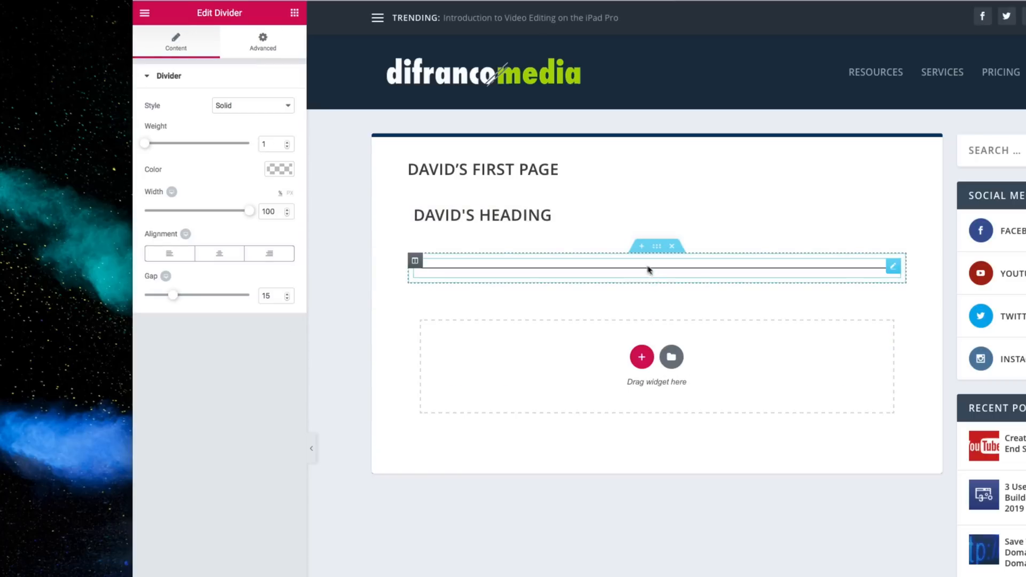
Step: Set the divider's gap to 36, margin 20 and padding 100 on all sides
drag(174, 295, 217, 295)
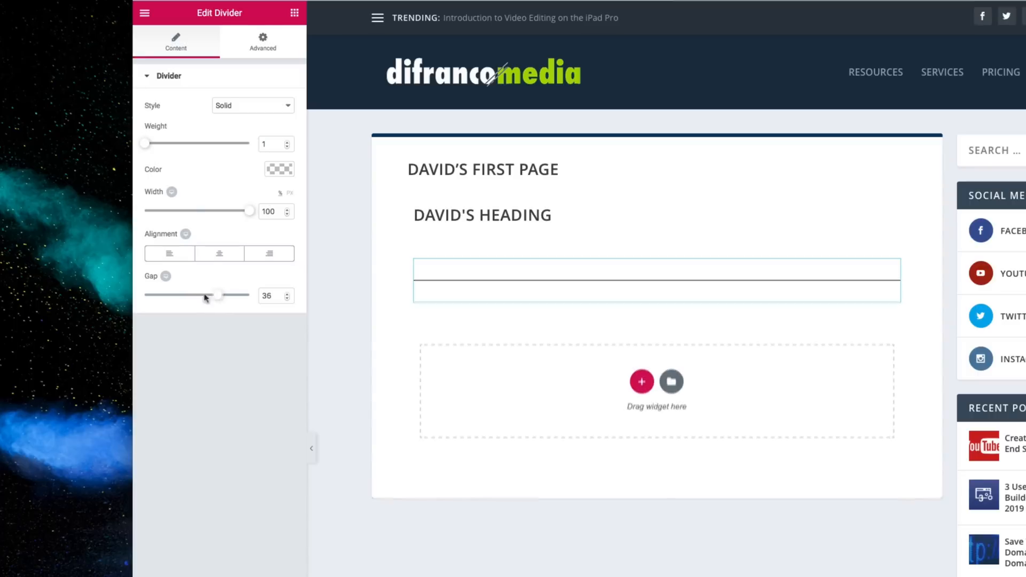
click(262, 42)
text(20)
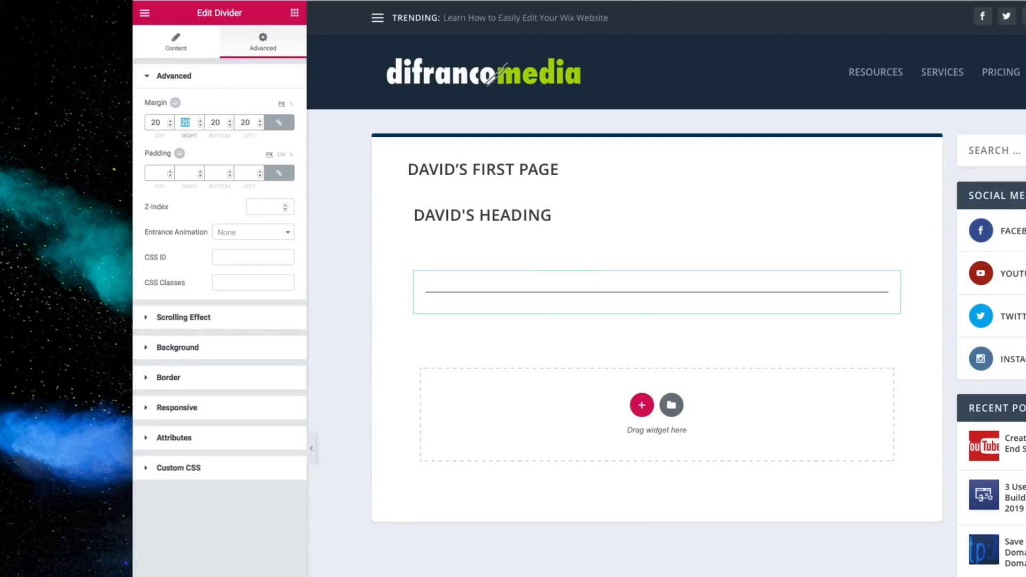
text(100)
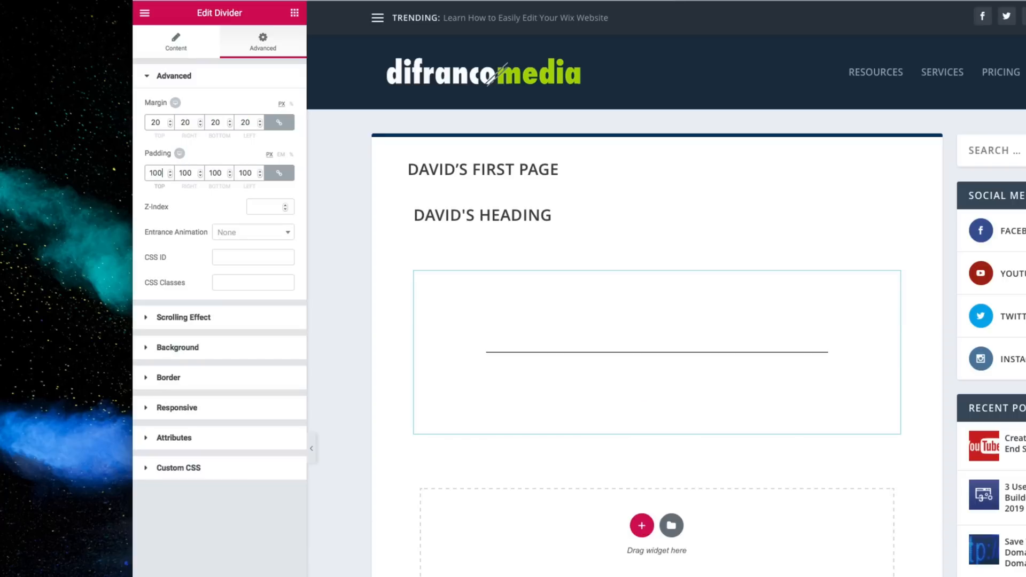
right_click(654, 354)
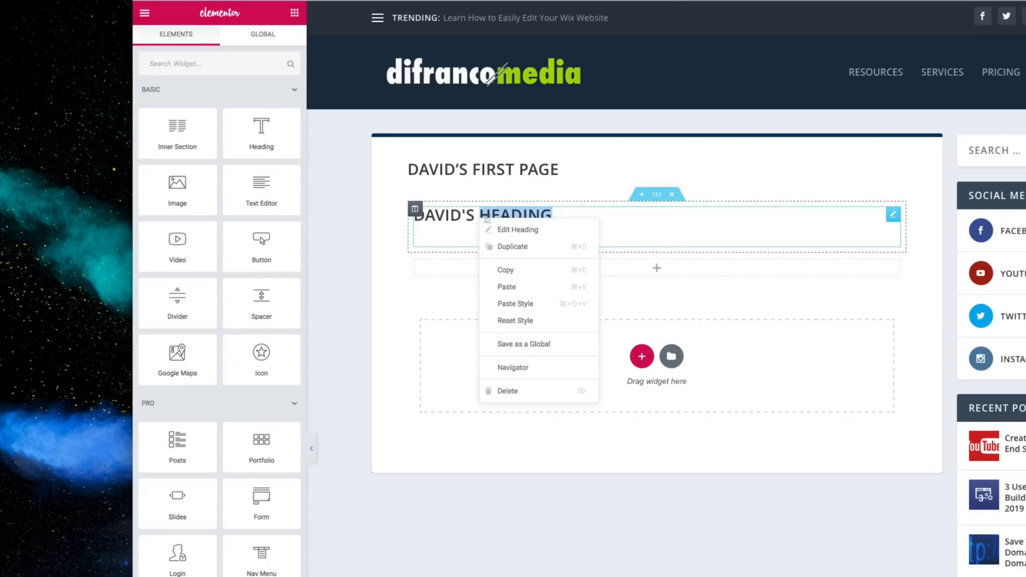
Step: Delete David's heading, then browse through the Elements panel widget list
click(507, 392)
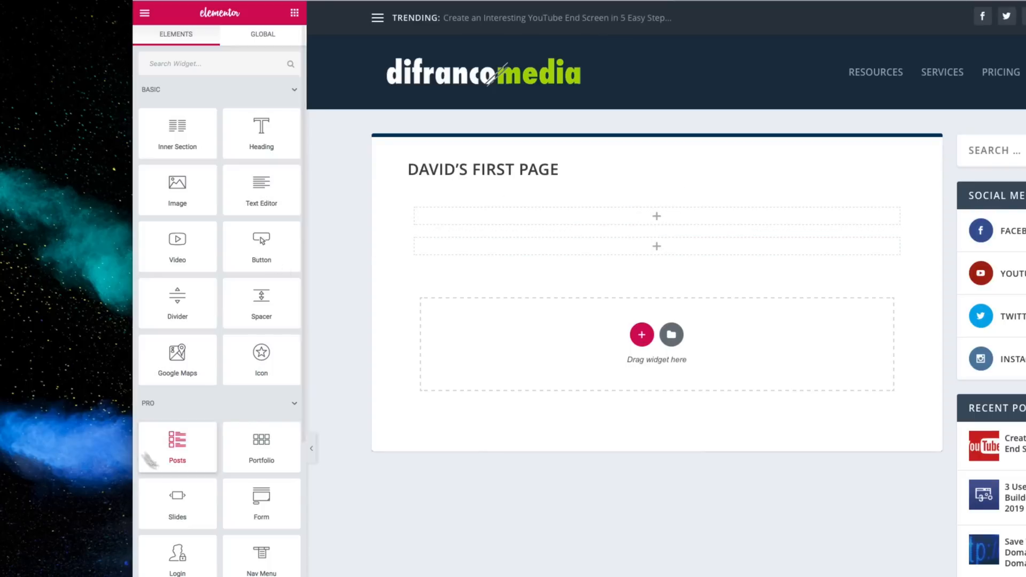
scroll(down, 3)
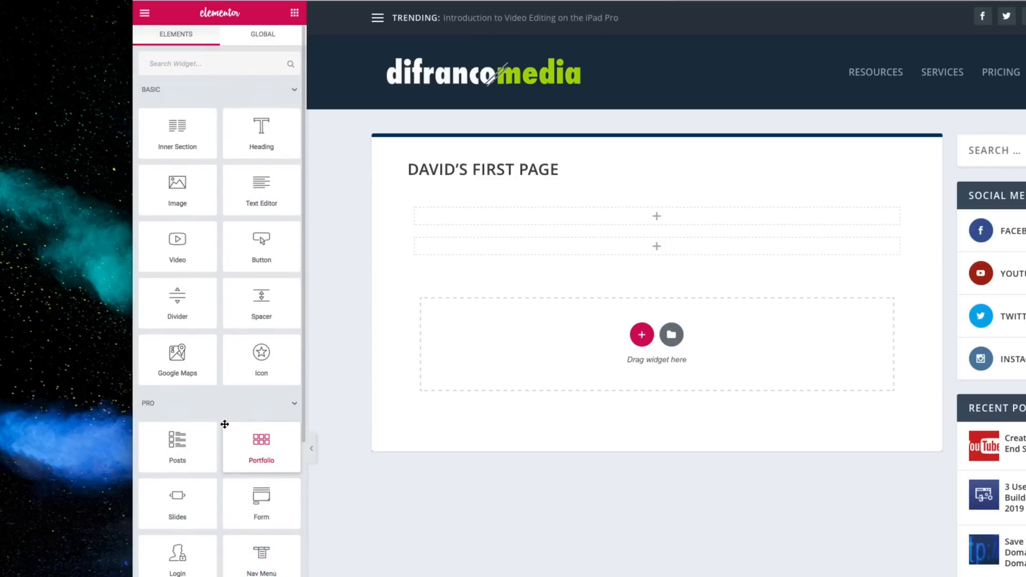
mouse_move(182, 168)
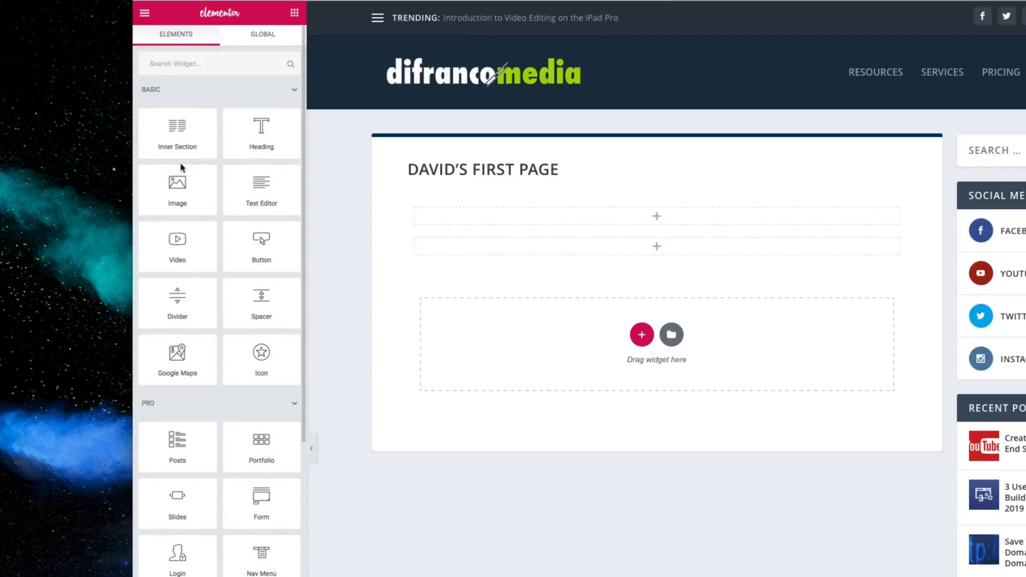
mouse_move(176, 245)
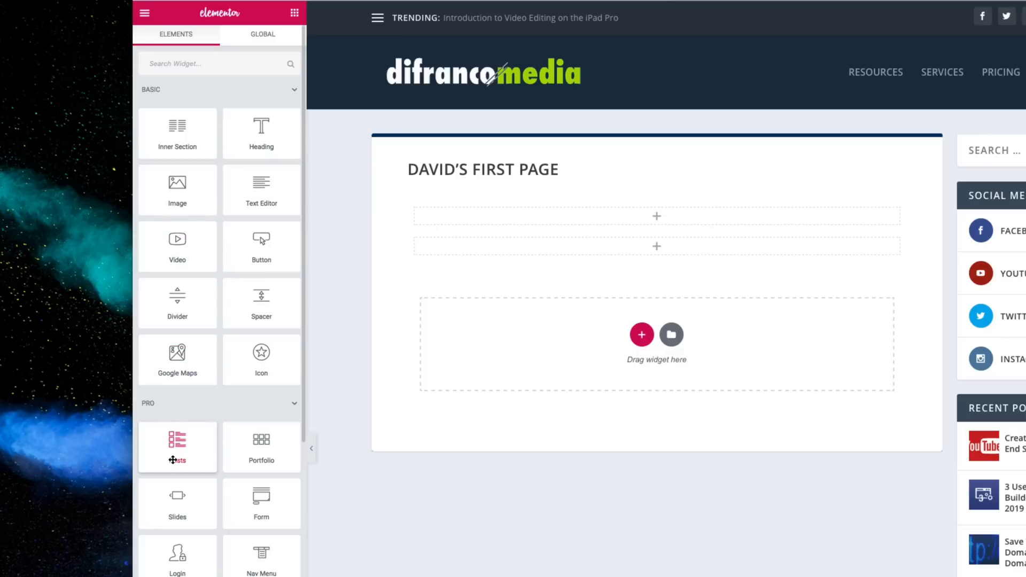
mouse_move(178, 556)
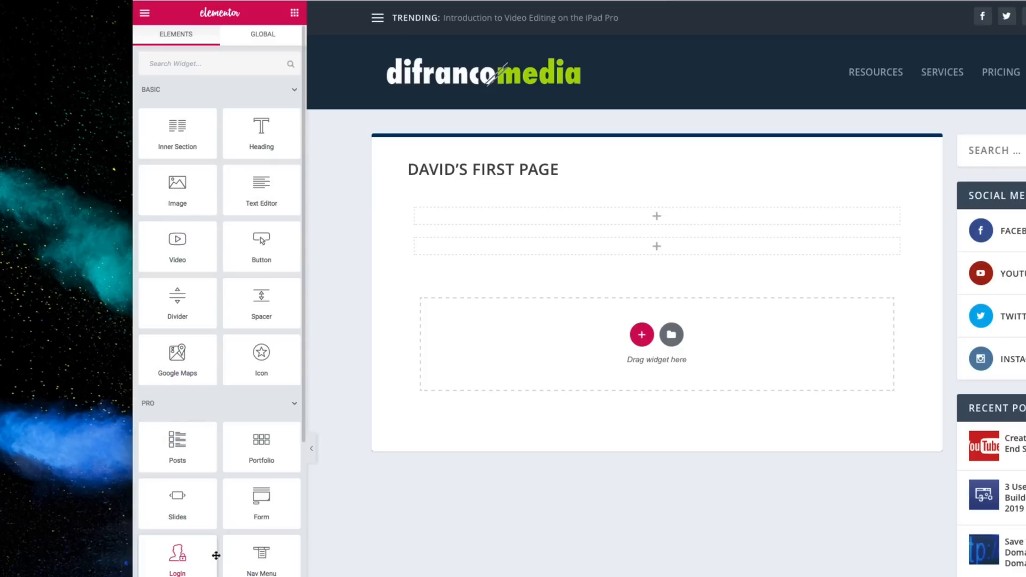
scroll(down, 3)
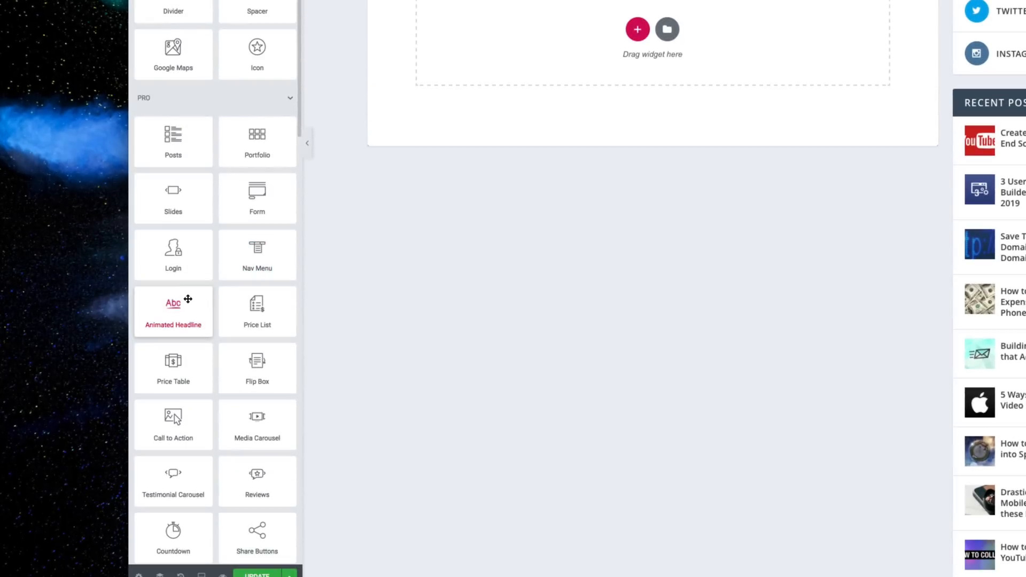
mouse_move(173, 425)
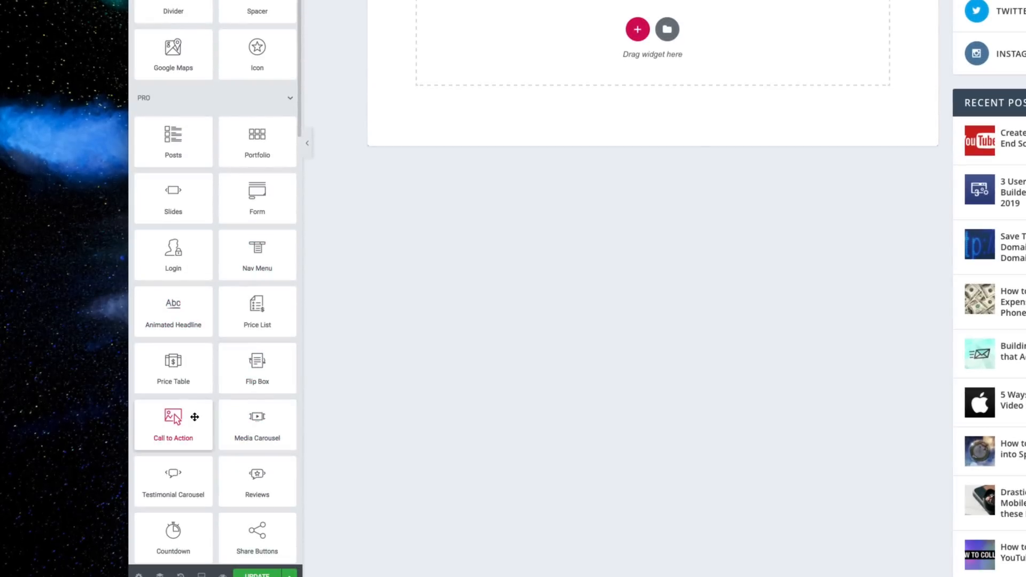
scroll(down, 3)
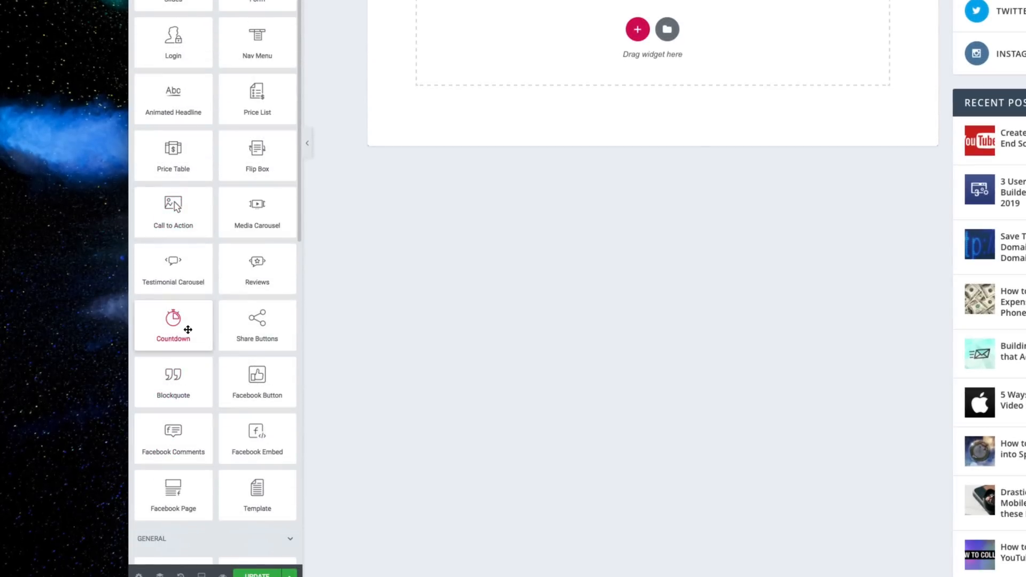
mouse_move(256, 381)
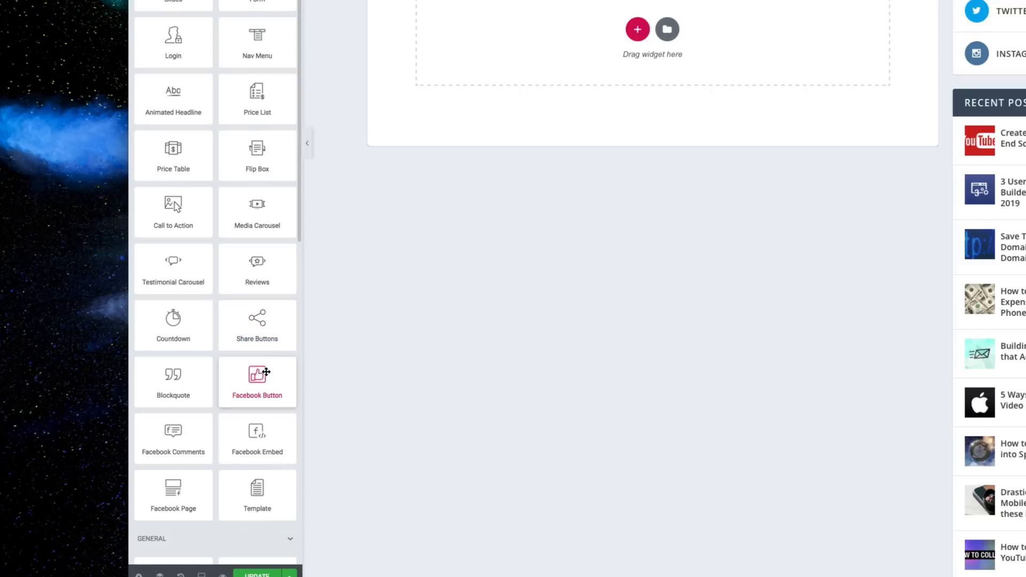
mouse_move(258, 438)
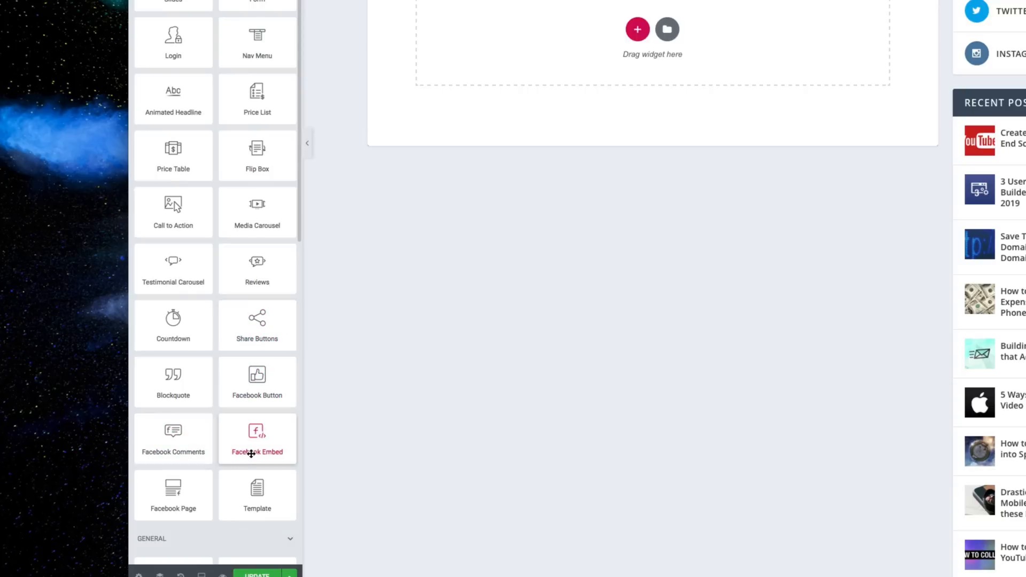
mouse_move(173, 496)
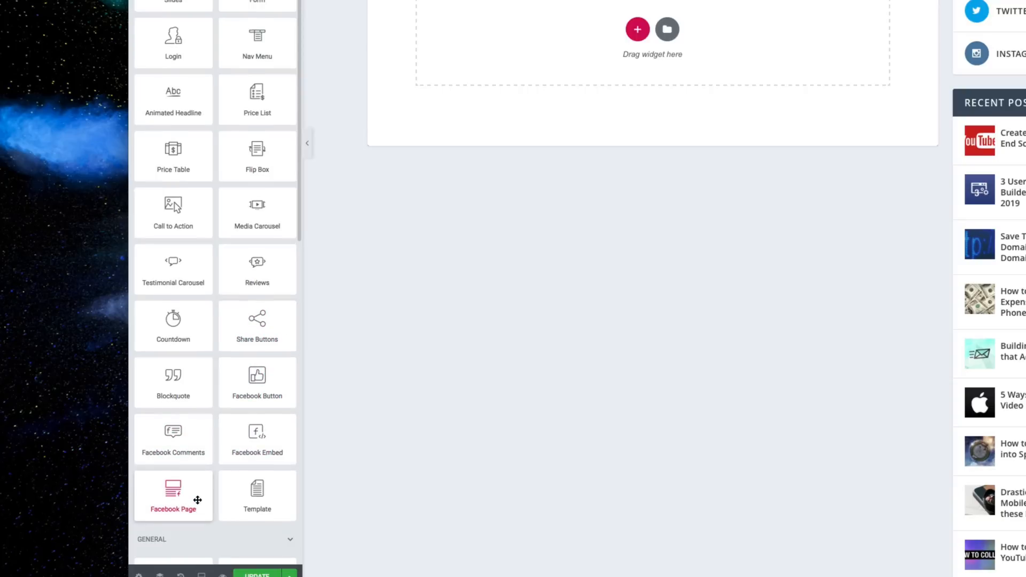
scroll(down, 3)
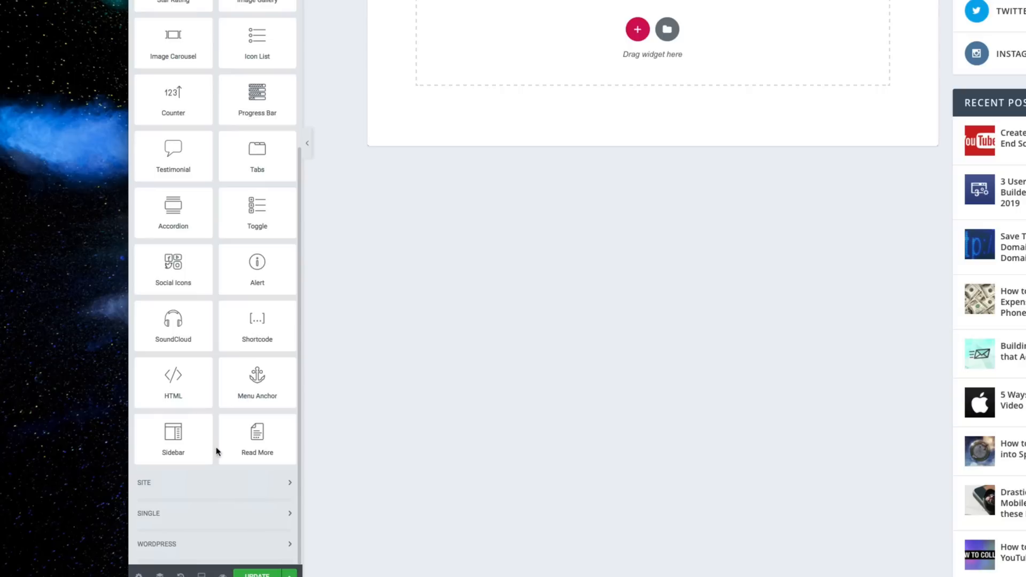
mouse_move(218, 419)
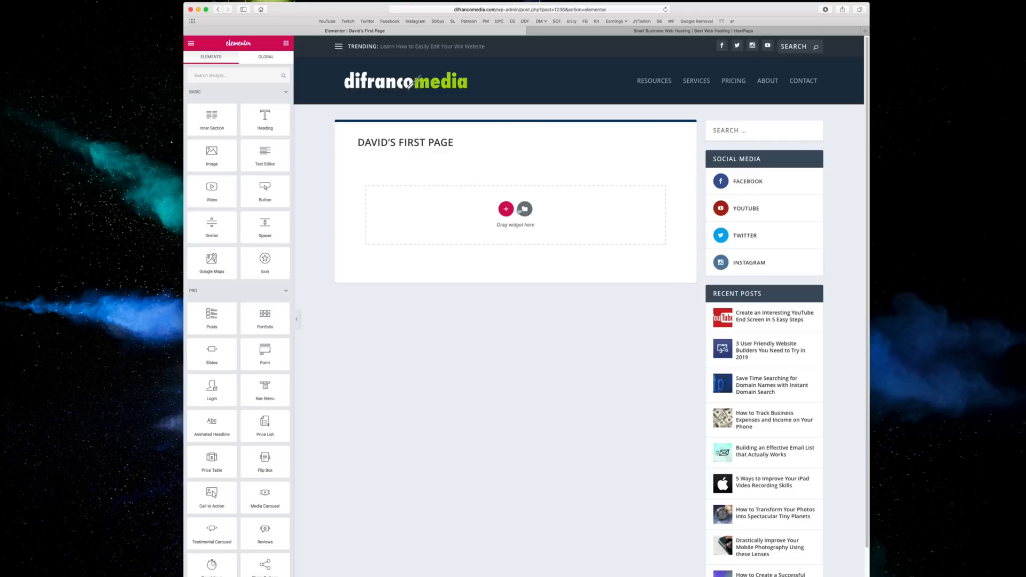
Step: Insert the dark 'I manage people' block from the library's Blocks tab
click(524, 209)
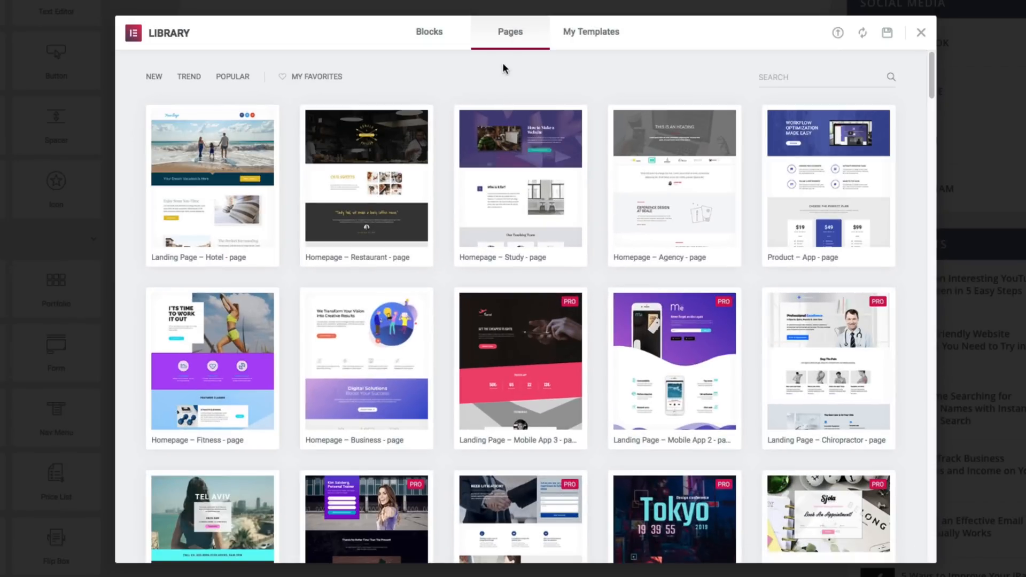
click(429, 31)
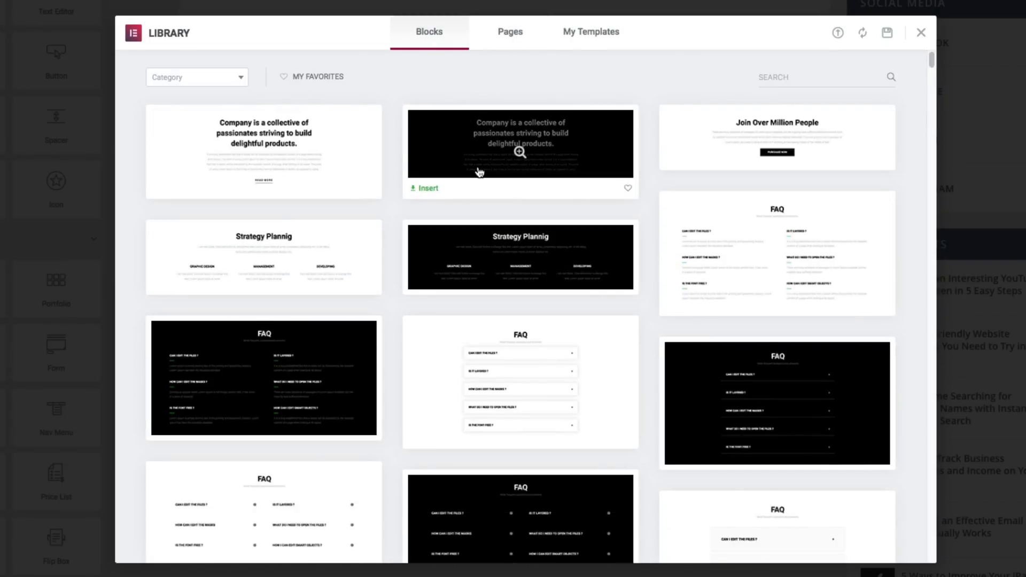
scroll(down, 3)
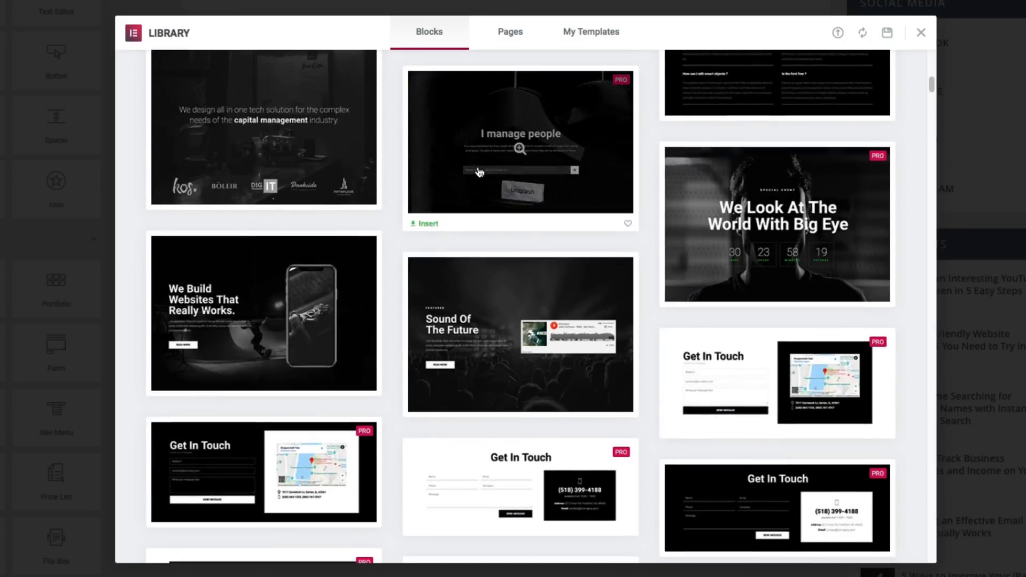
click(428, 223)
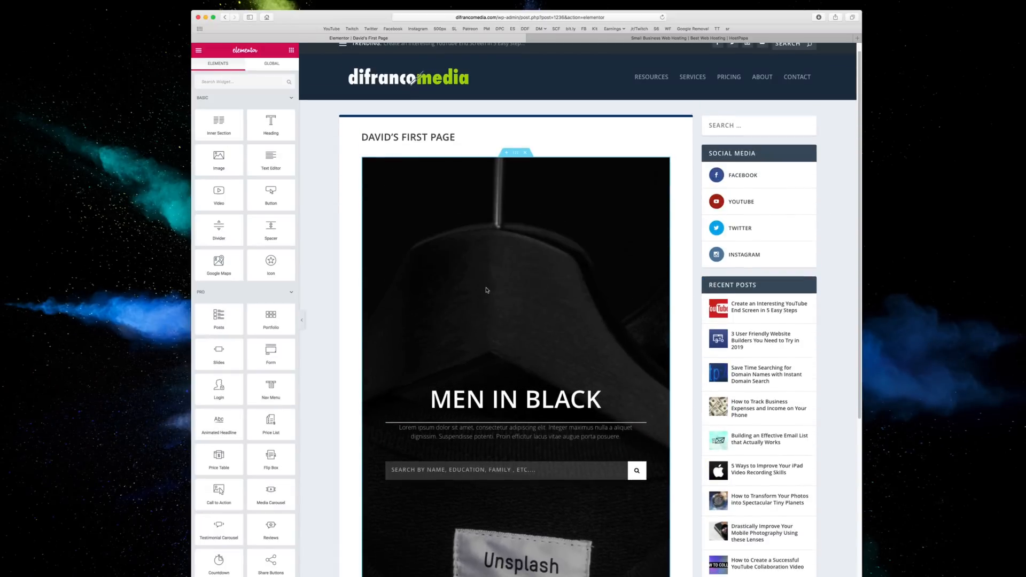
Step: Insert the wedding page template from the library's Pages tab
click(505, 491)
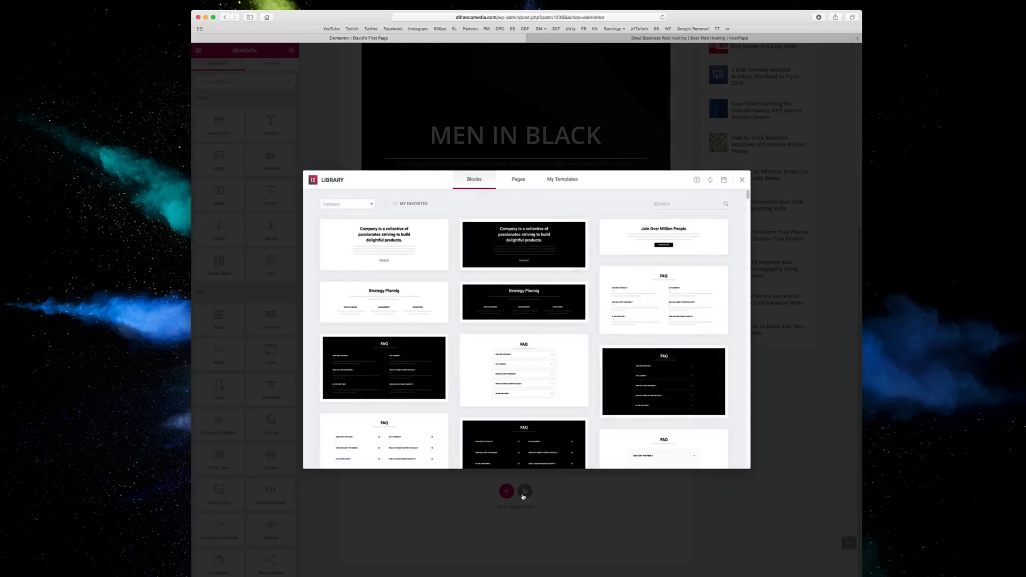
click(517, 178)
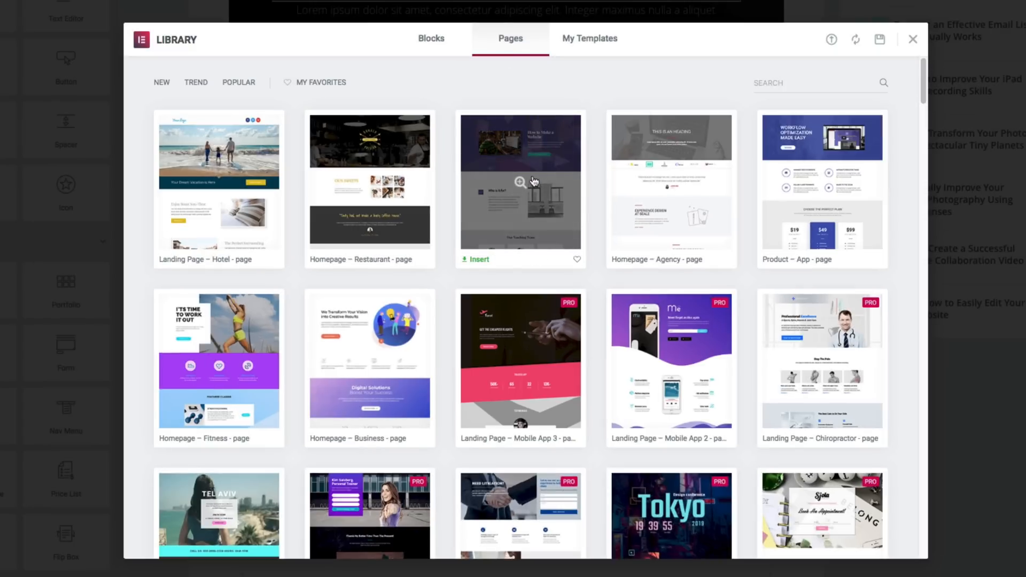
scroll(down, 3)
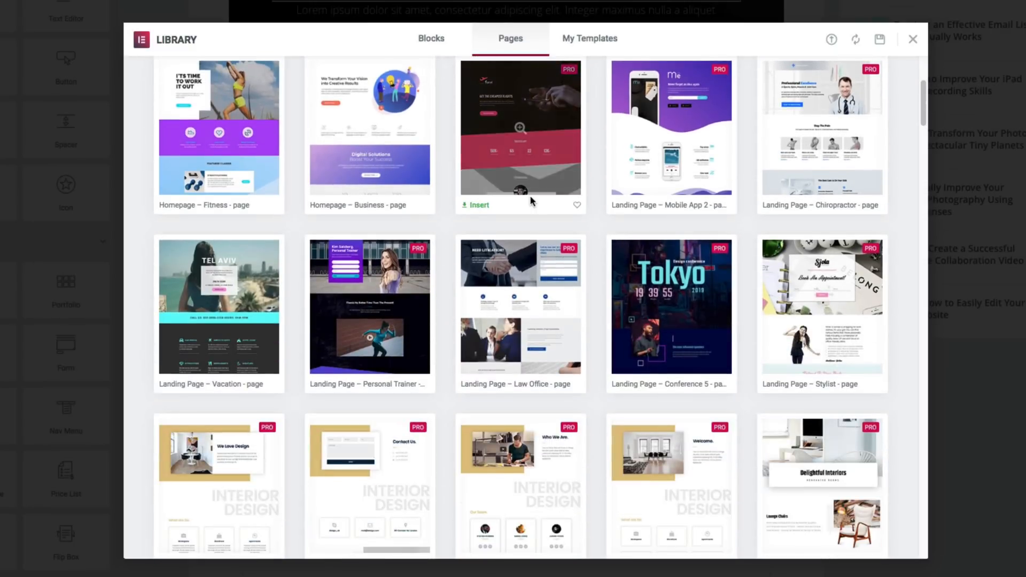
scroll(down, 3)
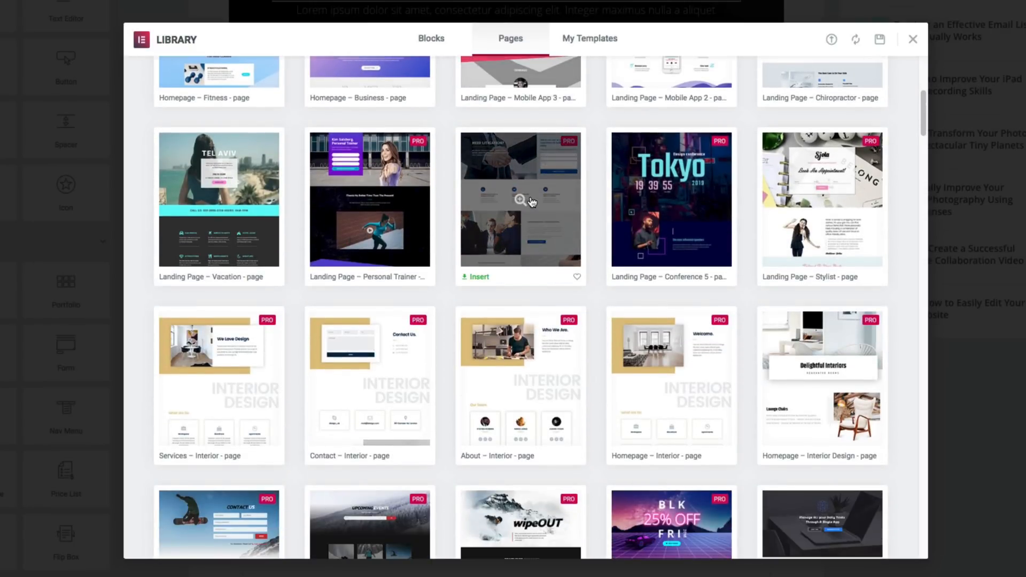
scroll(down, 3)
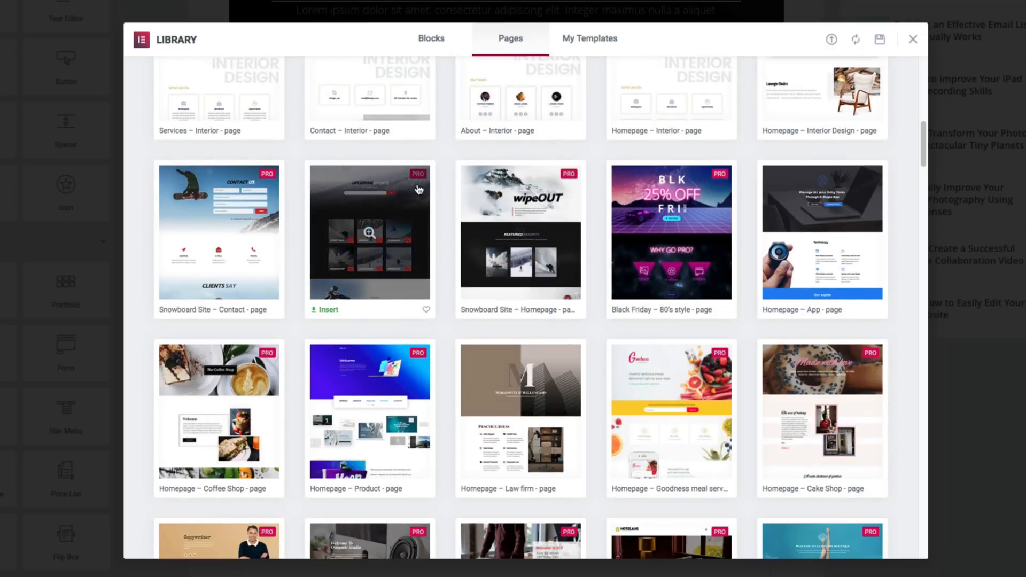
scroll(down, 3)
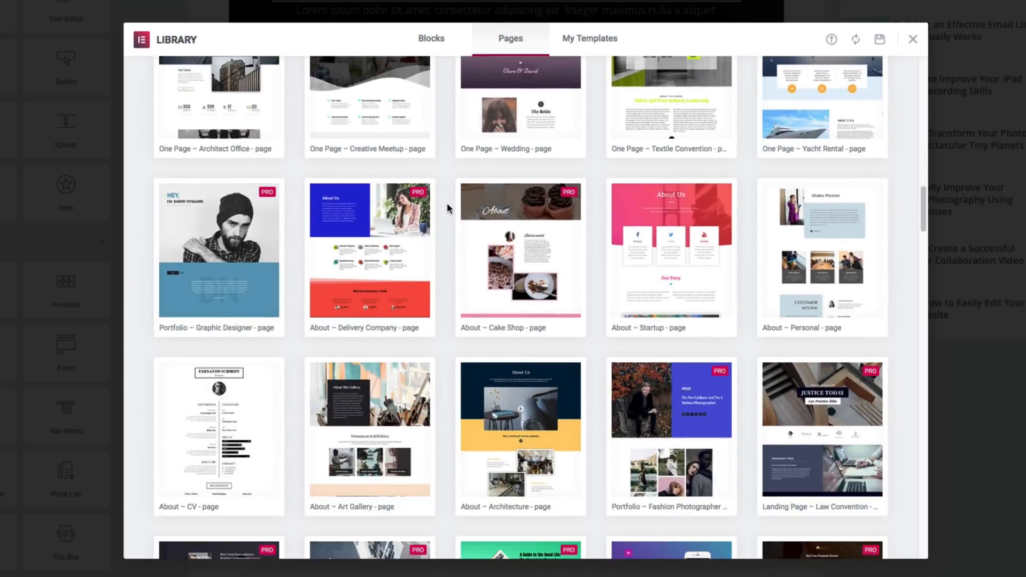
scroll(down, 3)
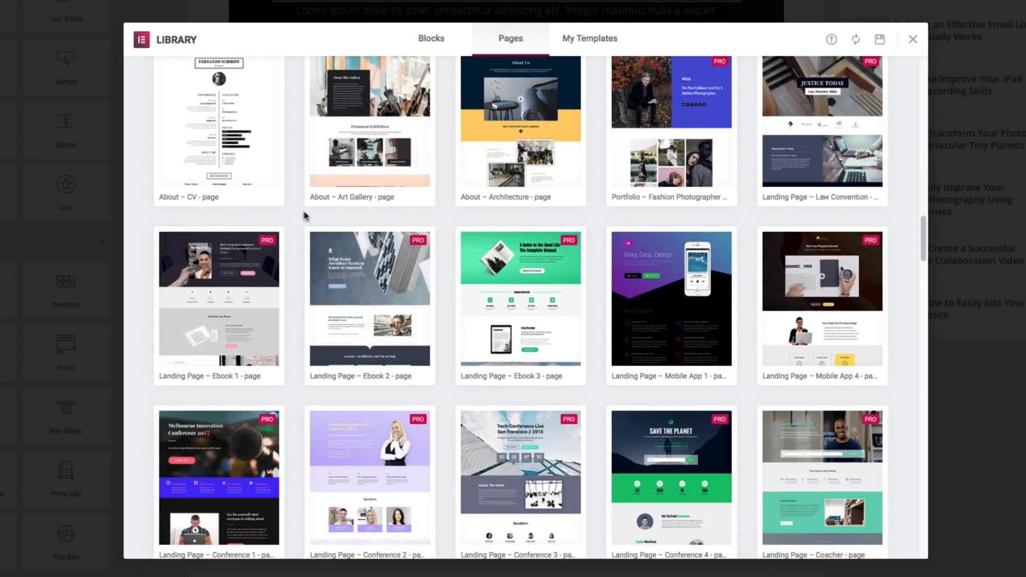
scroll(down, 3)
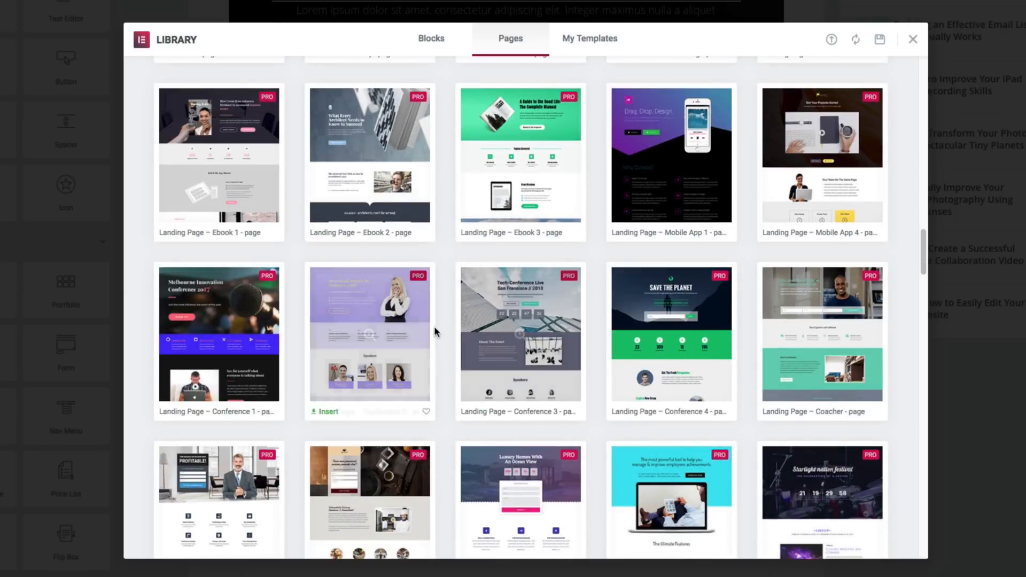
mouse_move(520, 335)
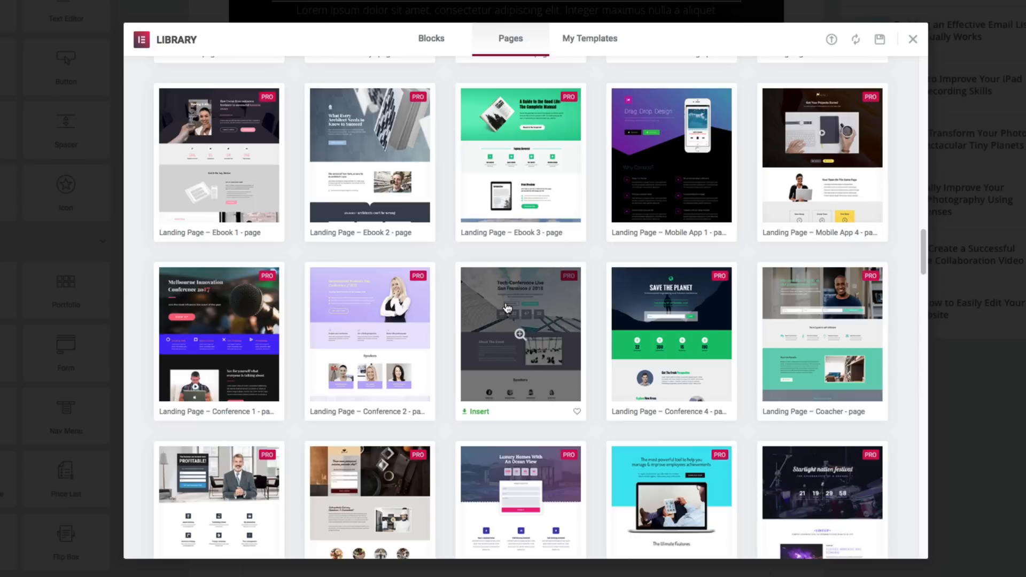
scroll(down, 3)
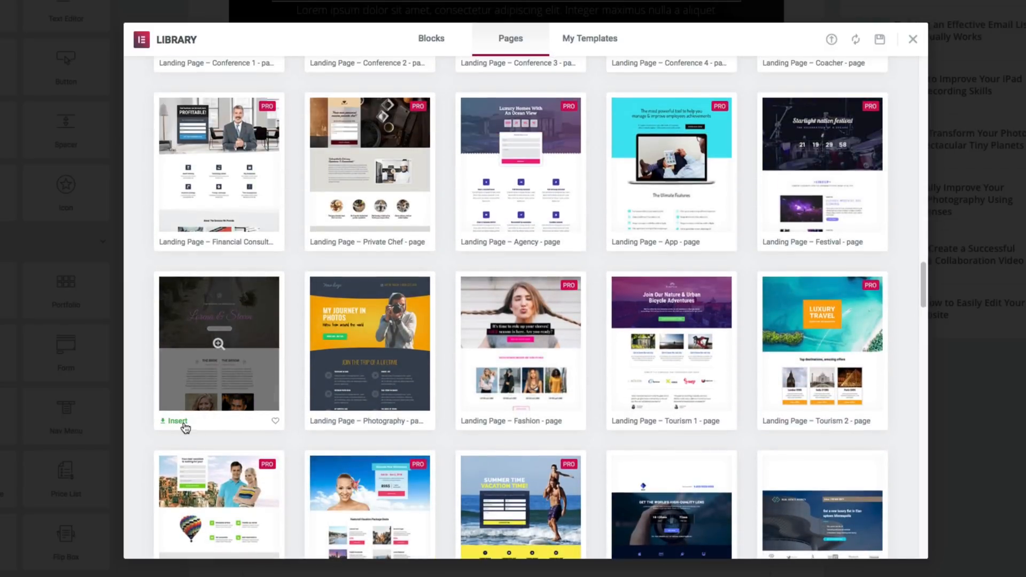
click(173, 421)
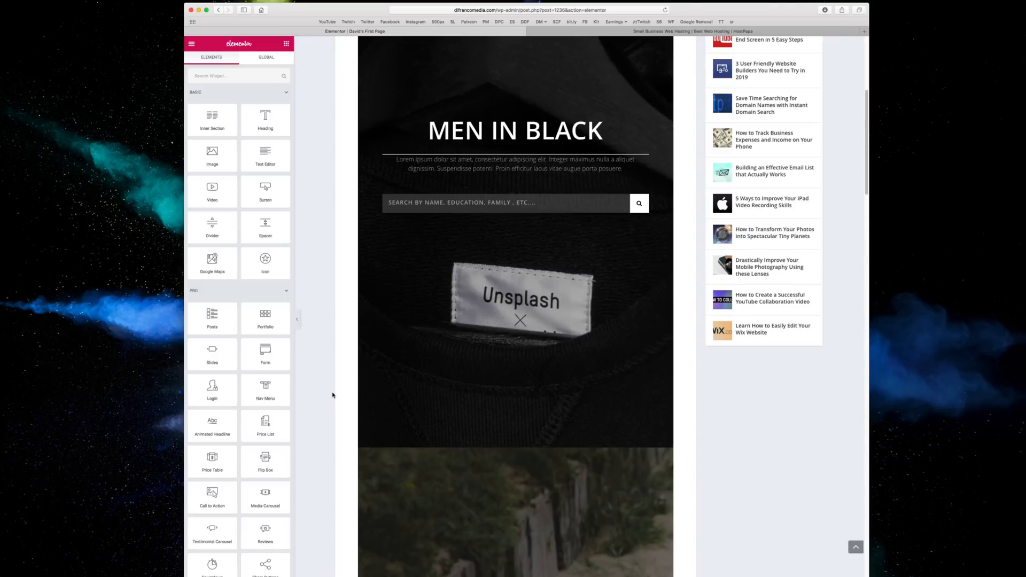
Step: Check the David headline's Style and Content settings, then exit to the dashboard
scroll(down, 3)
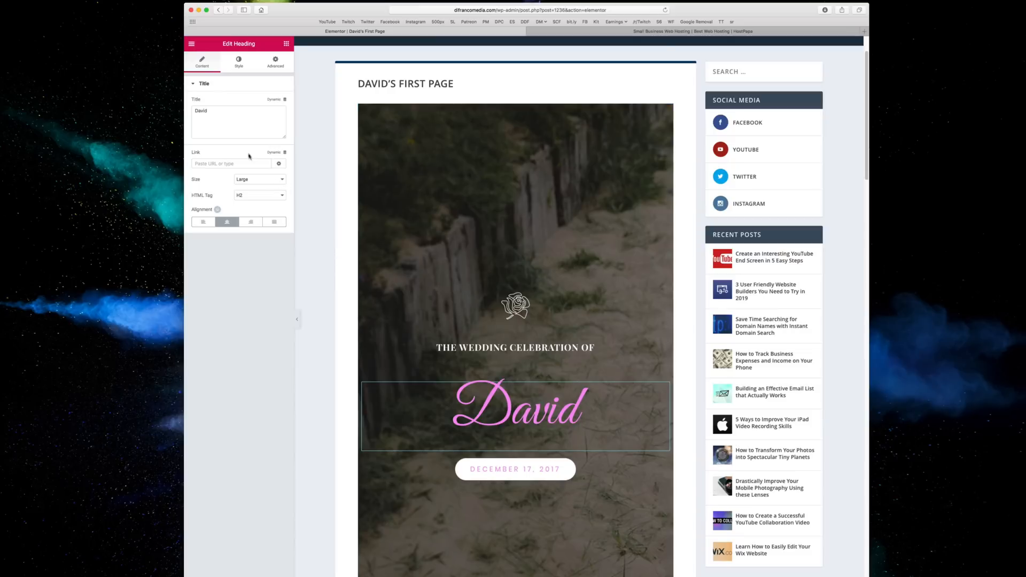
click(239, 60)
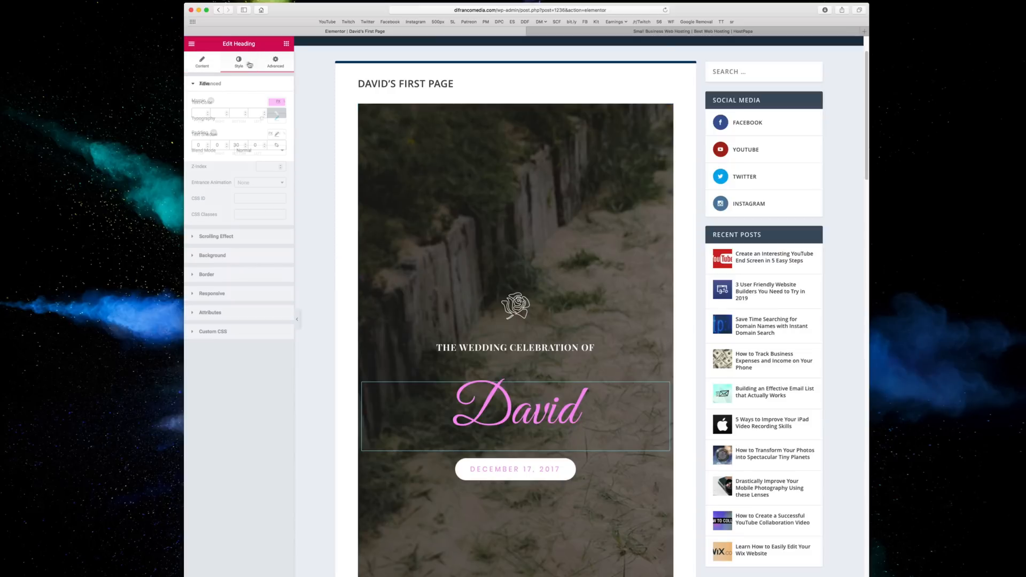
click(202, 63)
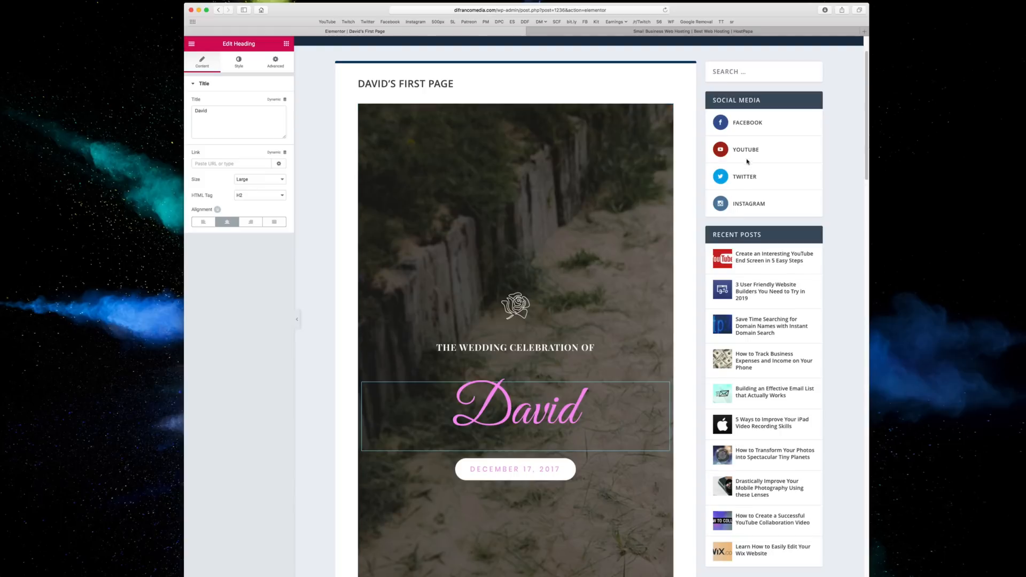
mouse_move(741, 161)
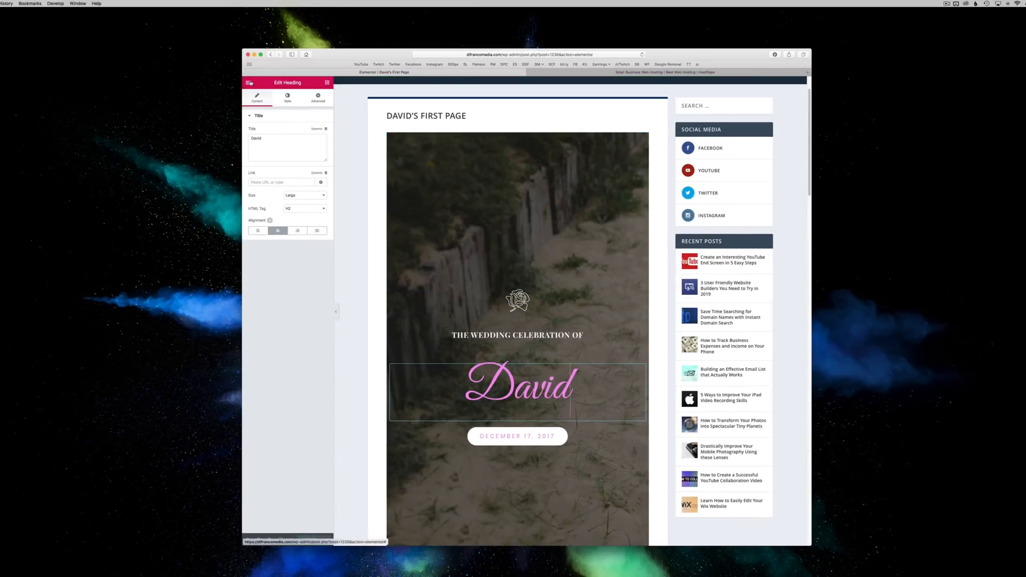
click(249, 82)
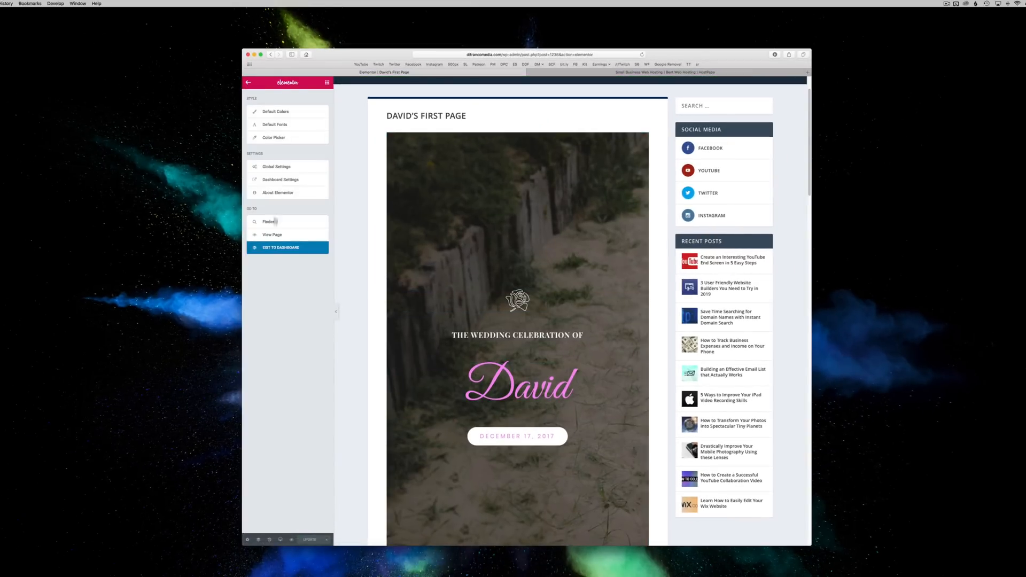
click(281, 247)
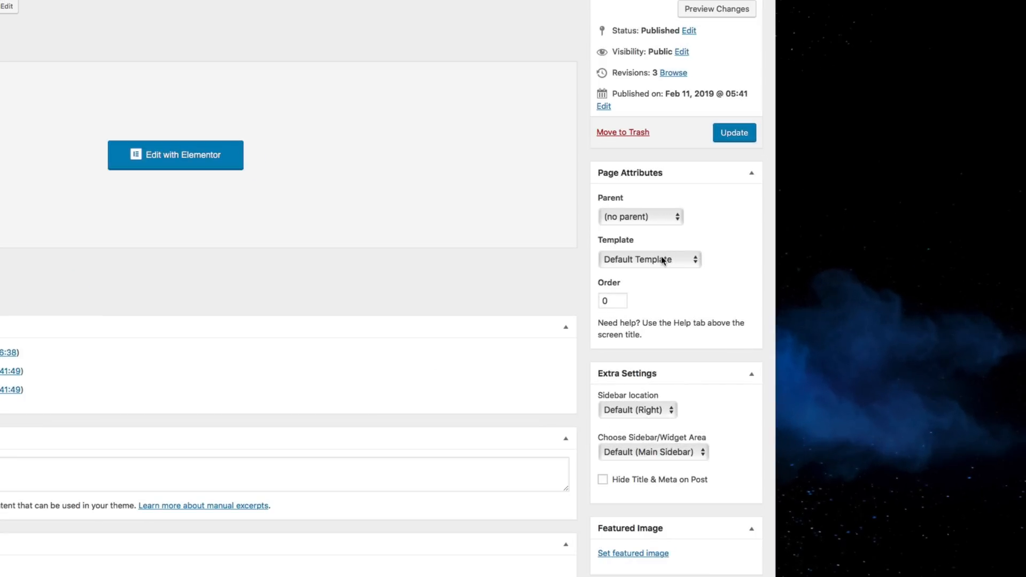
Step: Set the page template to Elementor Full Width and update the page
click(648, 259)
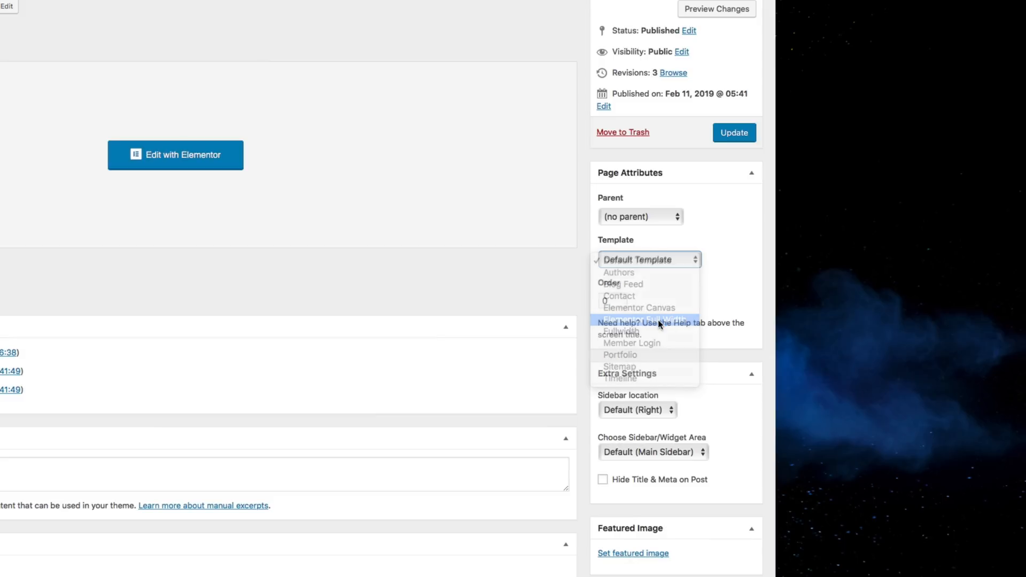
click(639, 317)
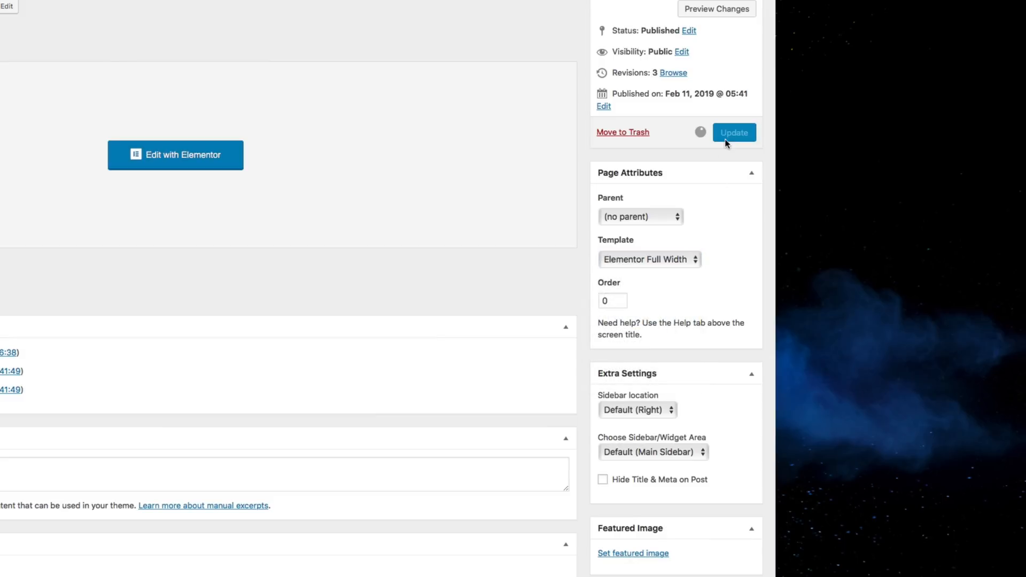
click(734, 132)
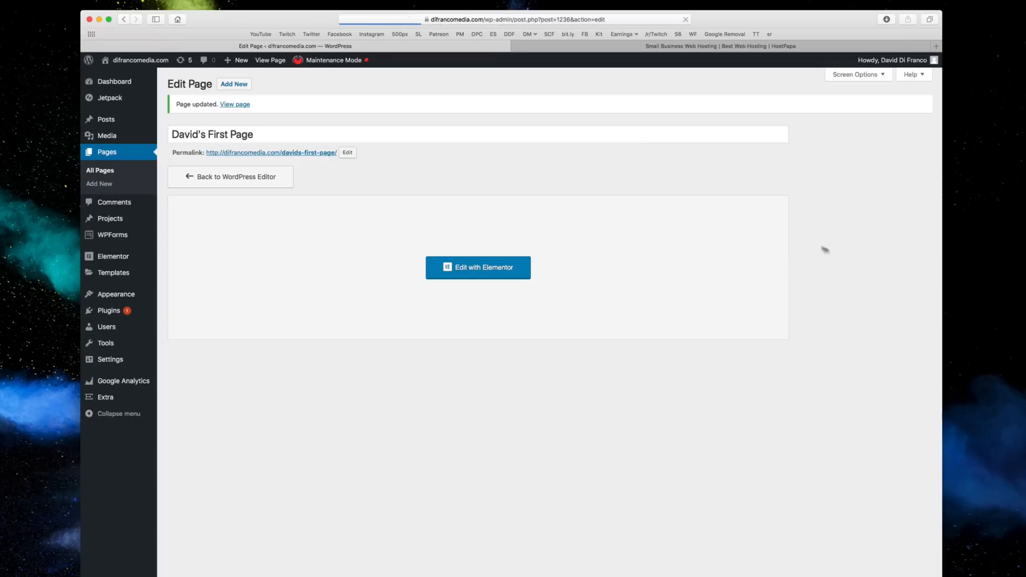
Step: Review the full-width page in Elementor, exit to the dashboard and start a new page
click(478, 267)
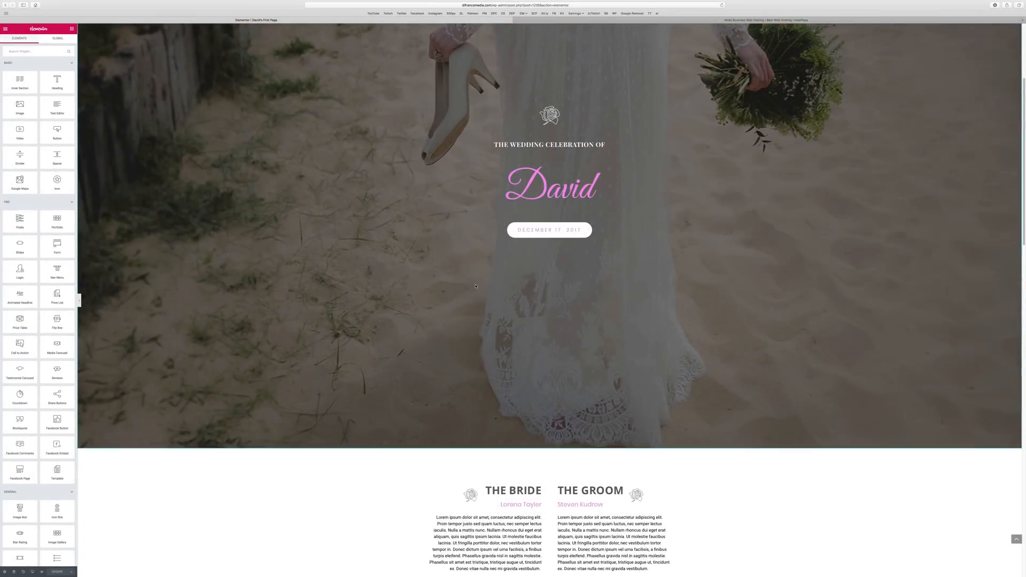
scroll(down, 3)
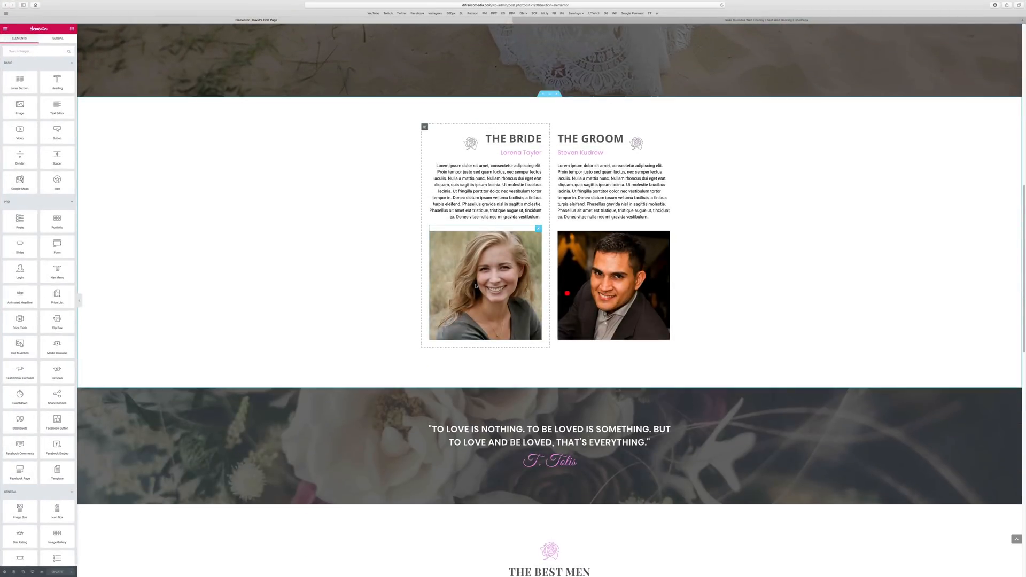
scroll(down, 3)
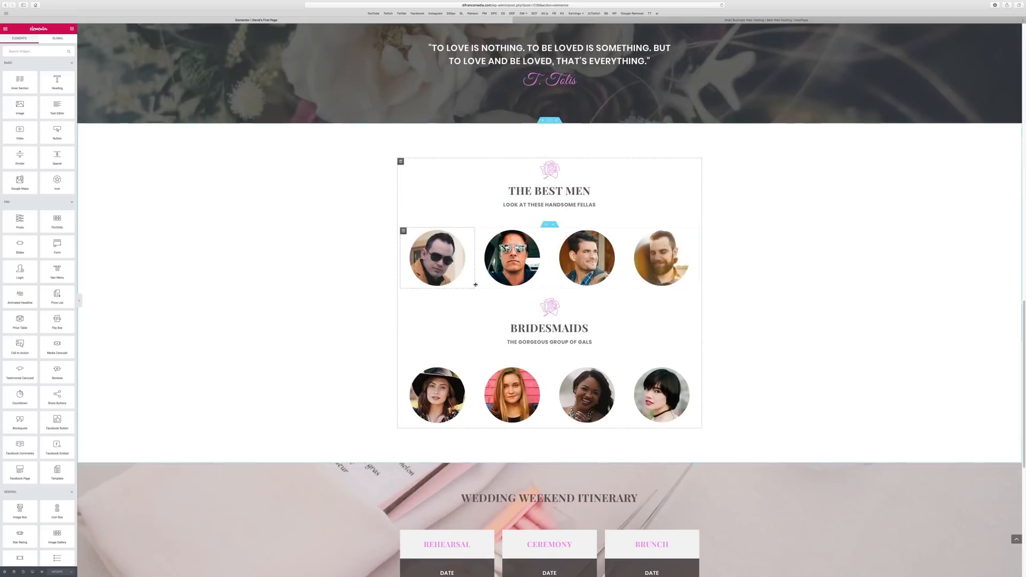
scroll(down, 3)
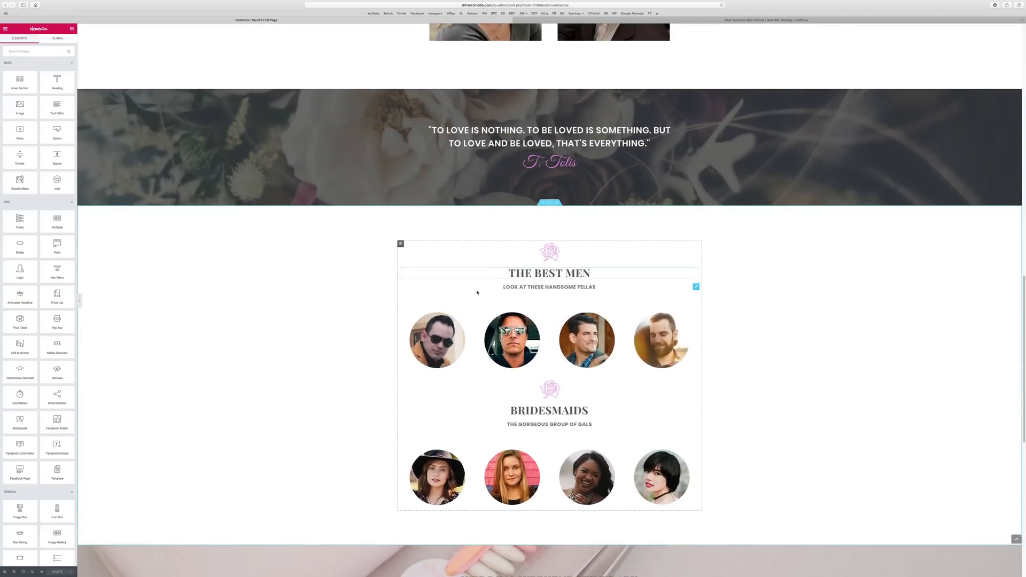
scroll(down, 3)
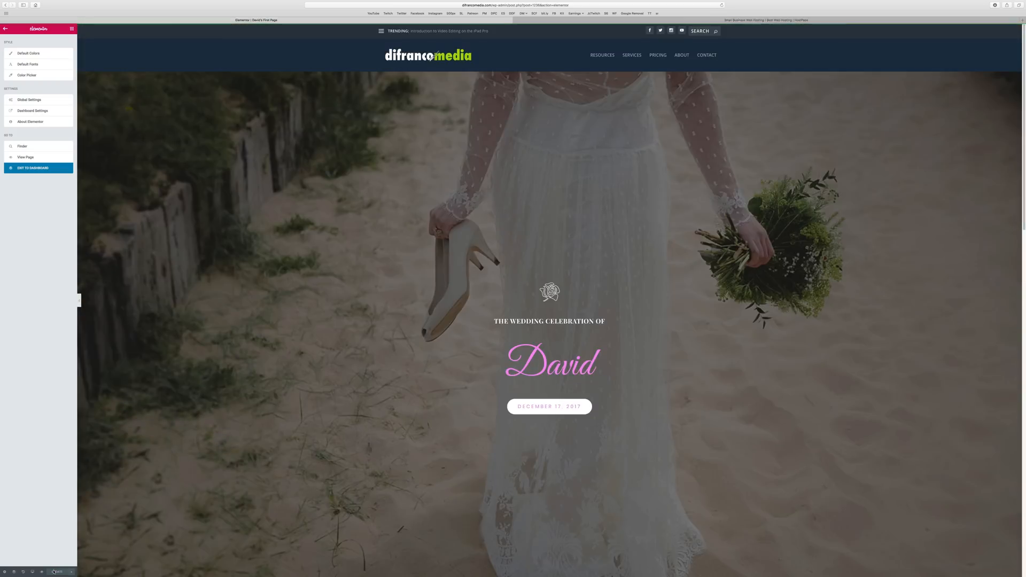
click(38, 168)
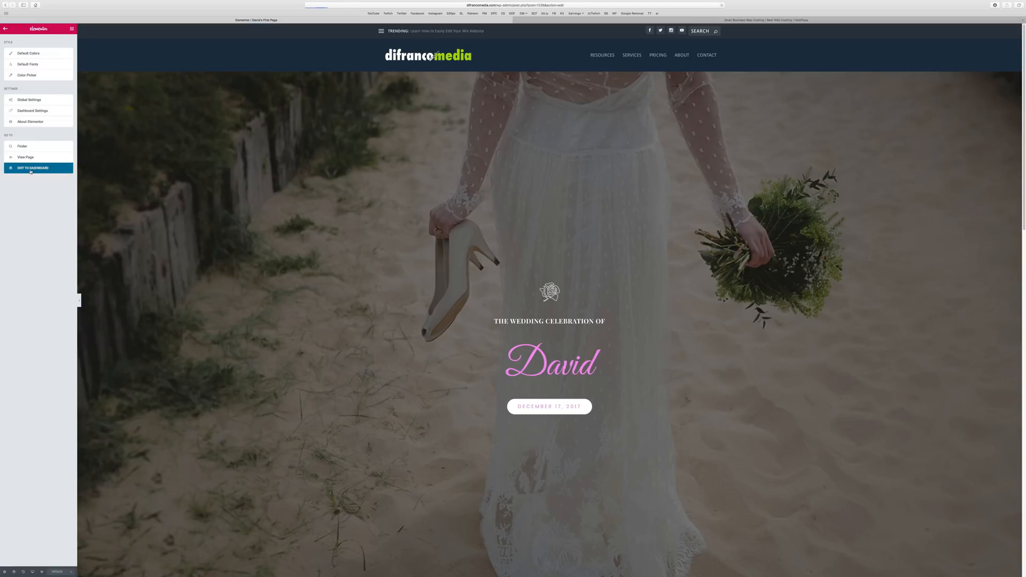
click(33, 167)
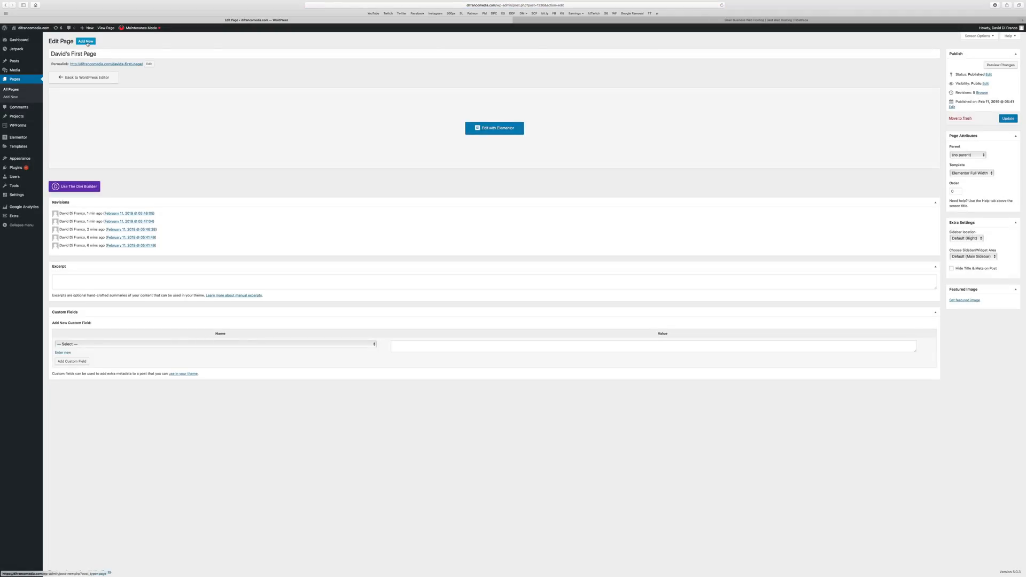
click(86, 41)
text(Another Test)
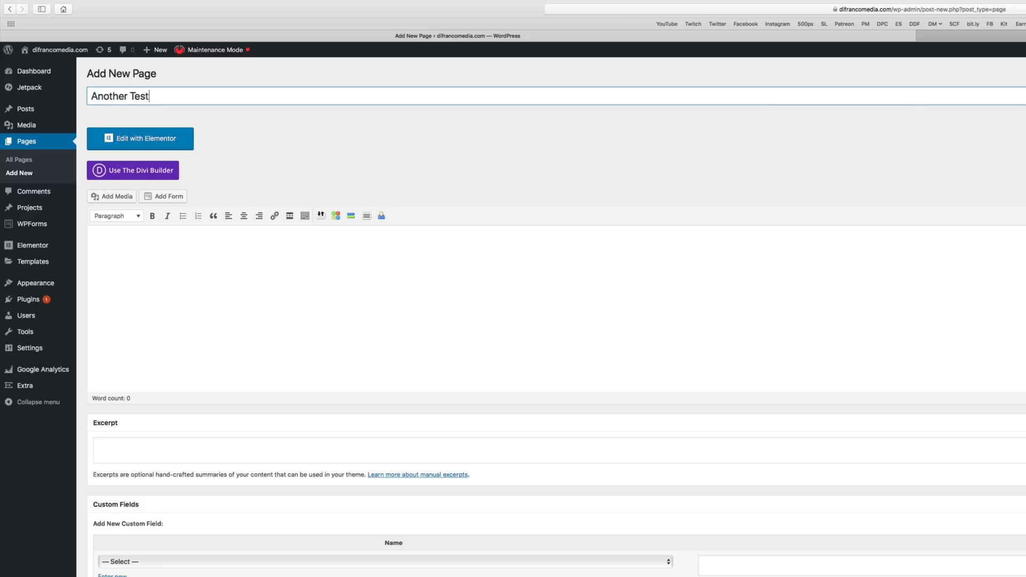
Step: Title the new page 'Another Test Page' and launch it in the Elementor editor
text(Page)
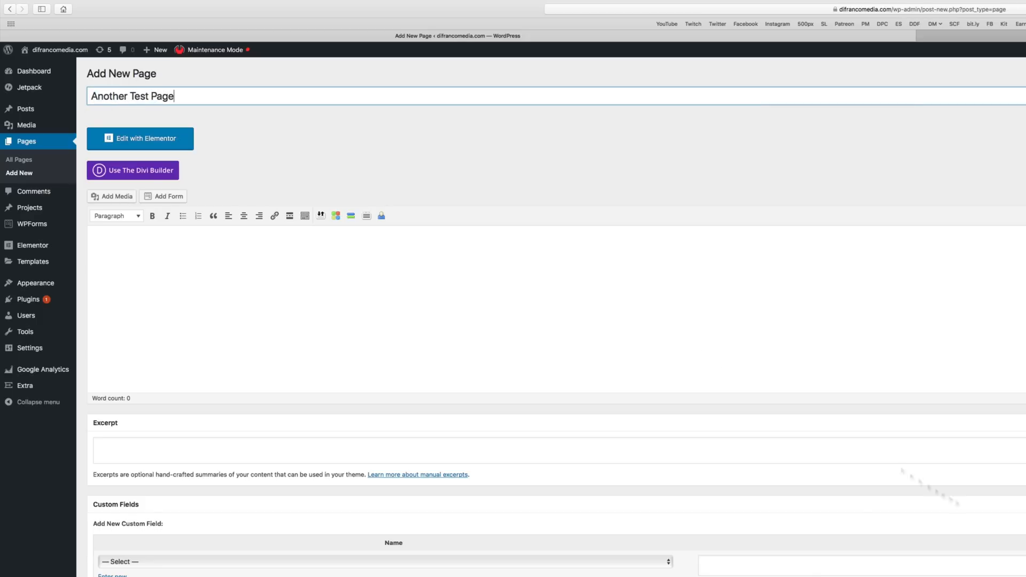
click(139, 138)
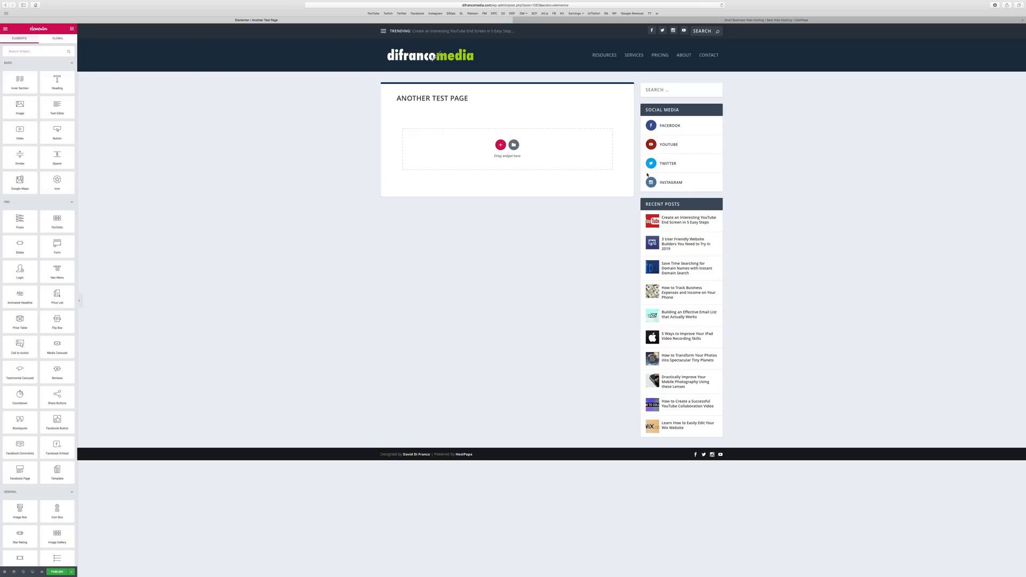
mouse_move(80, 250)
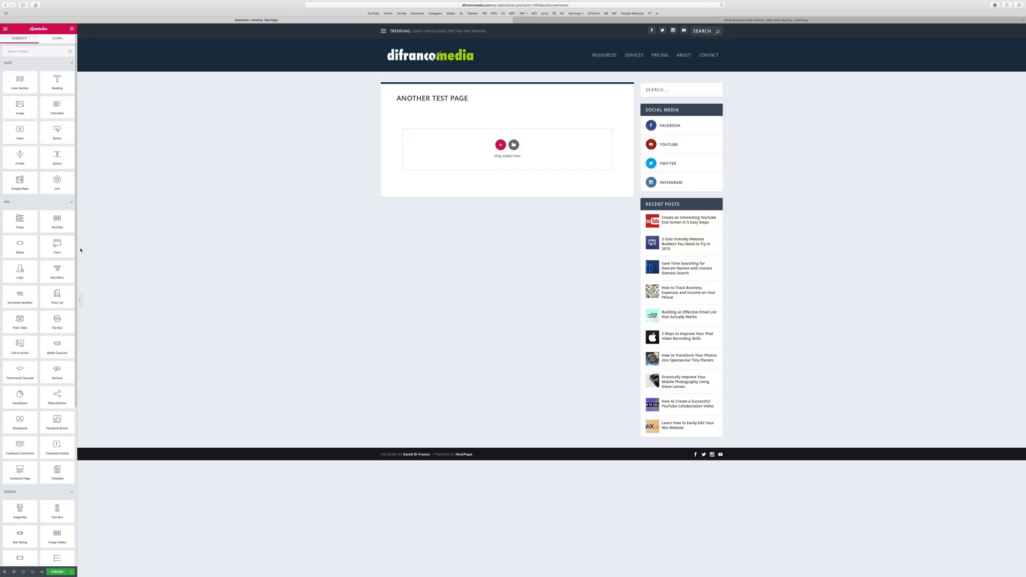
Step: Place a Countdown widget onto the empty Another Test Page
scroll(down, 3)
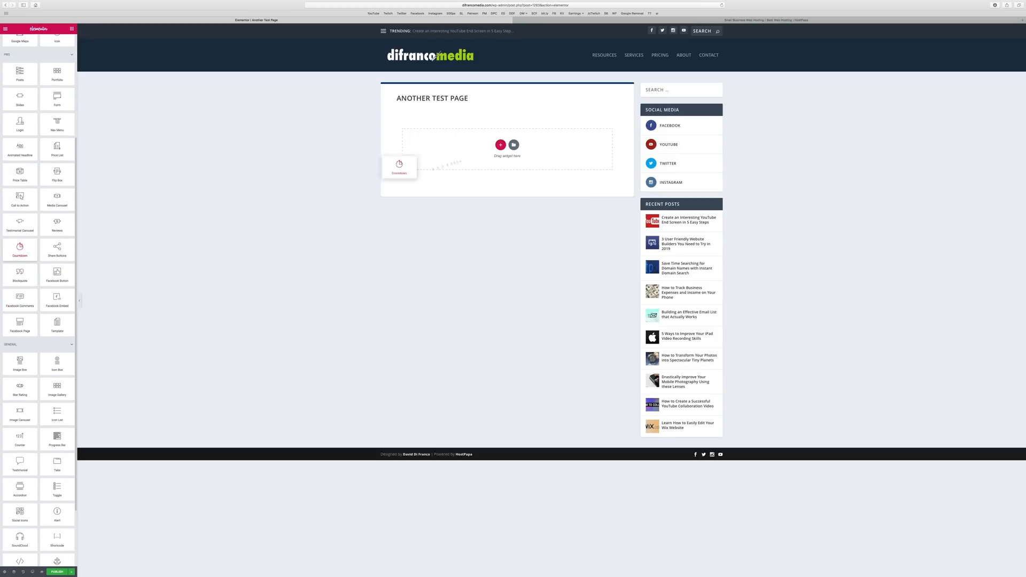
drag(398, 165, 507, 147)
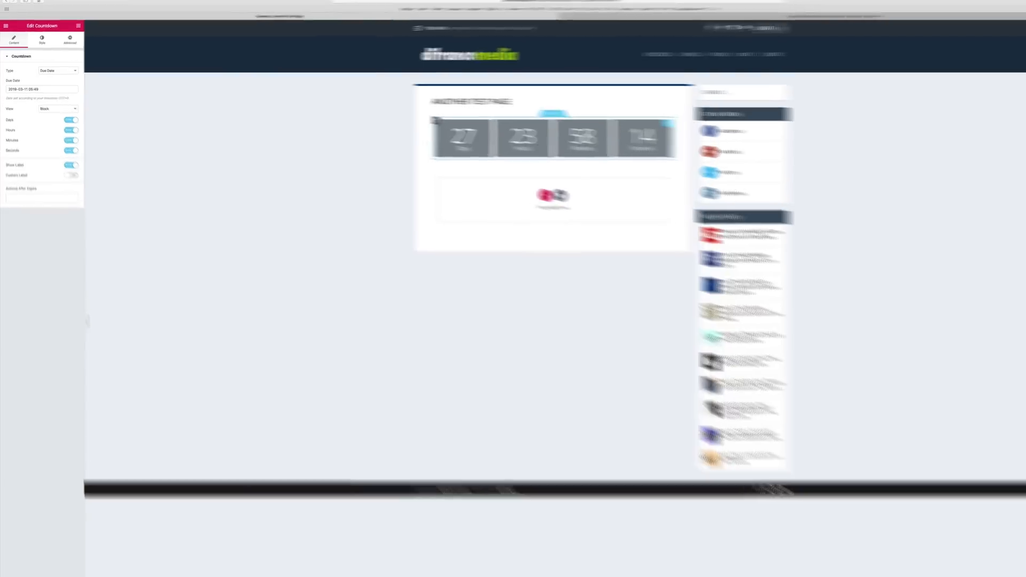
Step: Make the countdown an inline Evergreen Timer with Days and Hours switched off
click(81, 75)
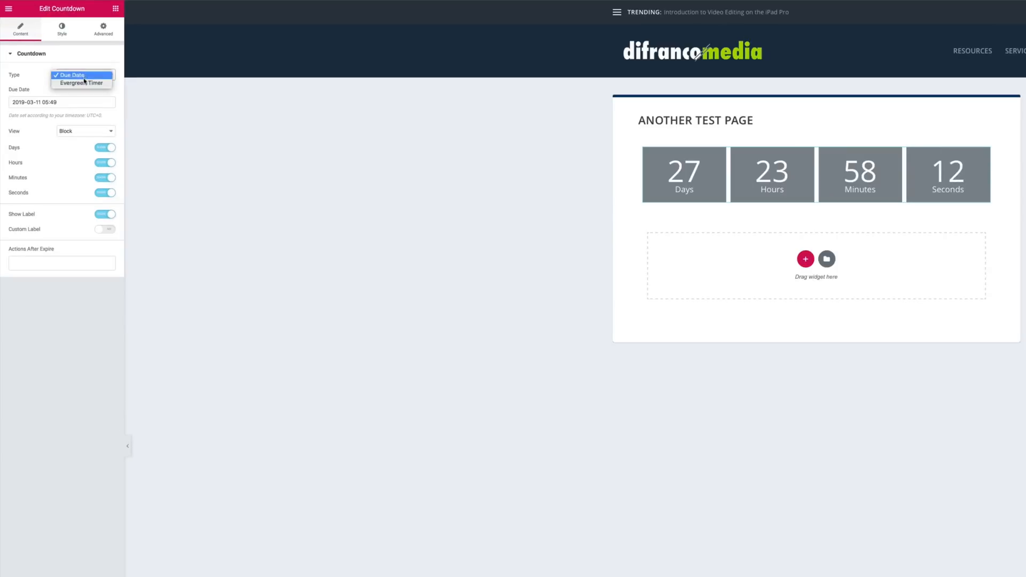
click(81, 83)
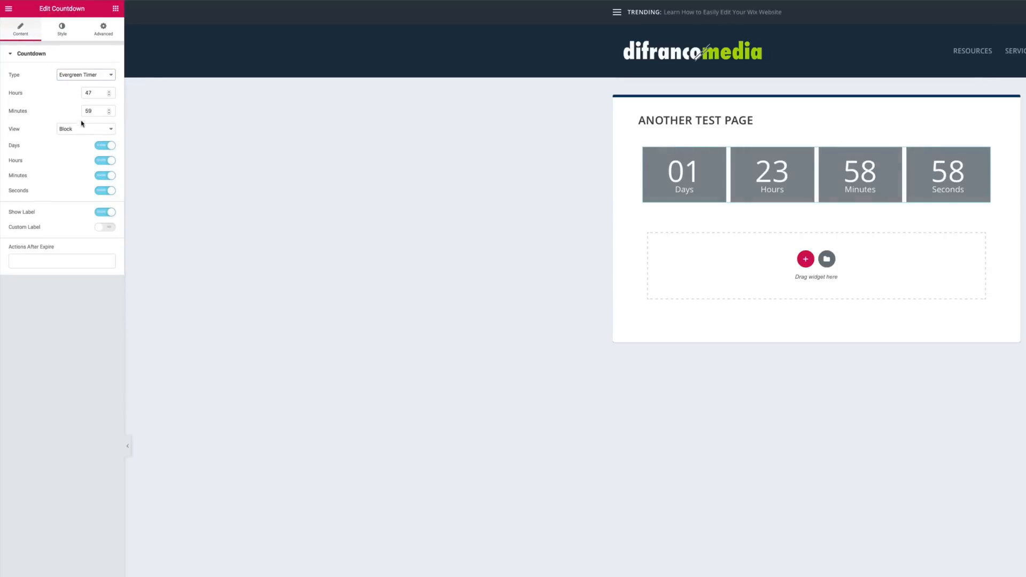
click(86, 129)
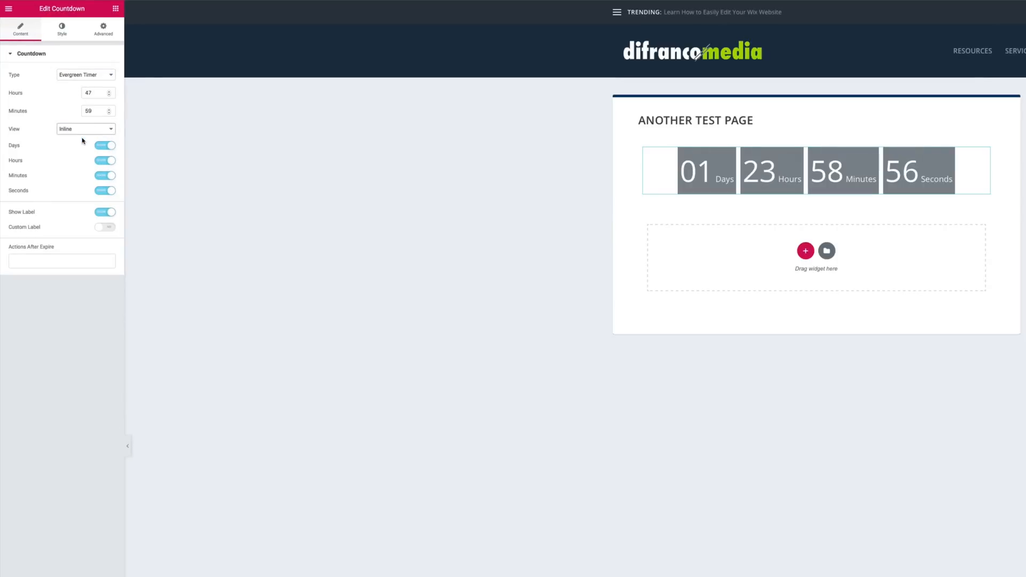
click(104, 145)
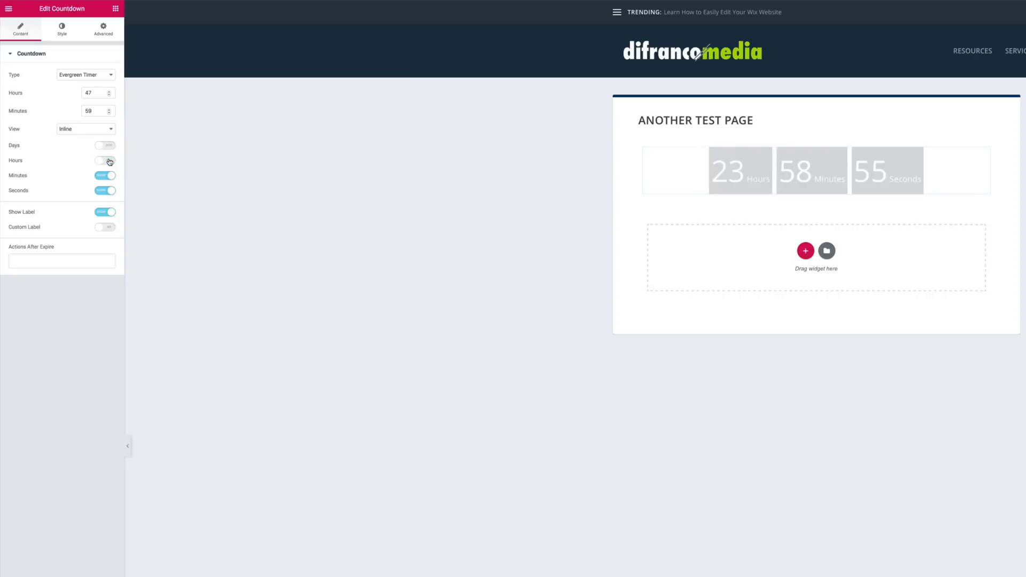
click(105, 160)
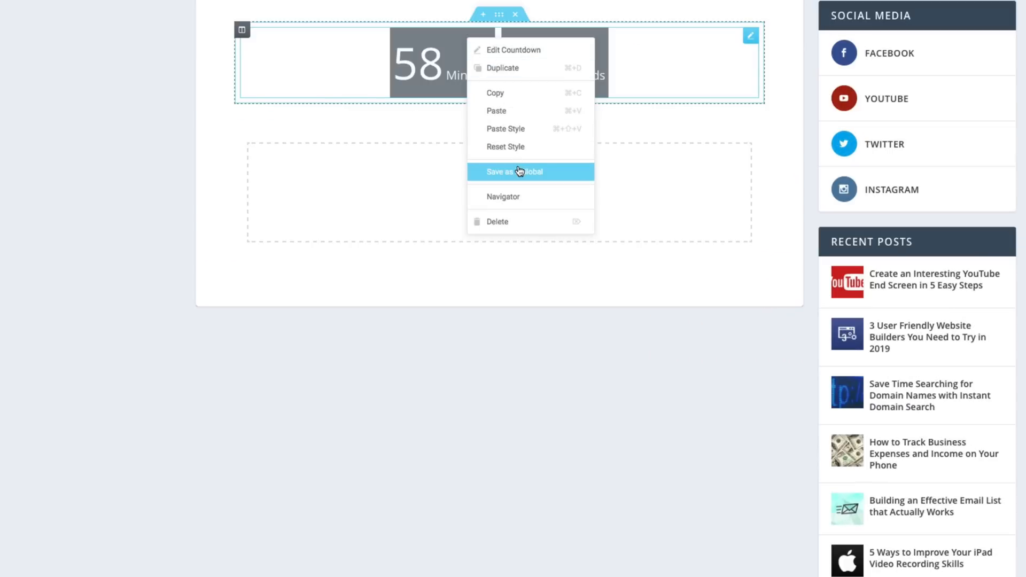
Step: Save the countdown as a global widget named 'Simple Countdown'
click(514, 171)
text(Simple Countd)
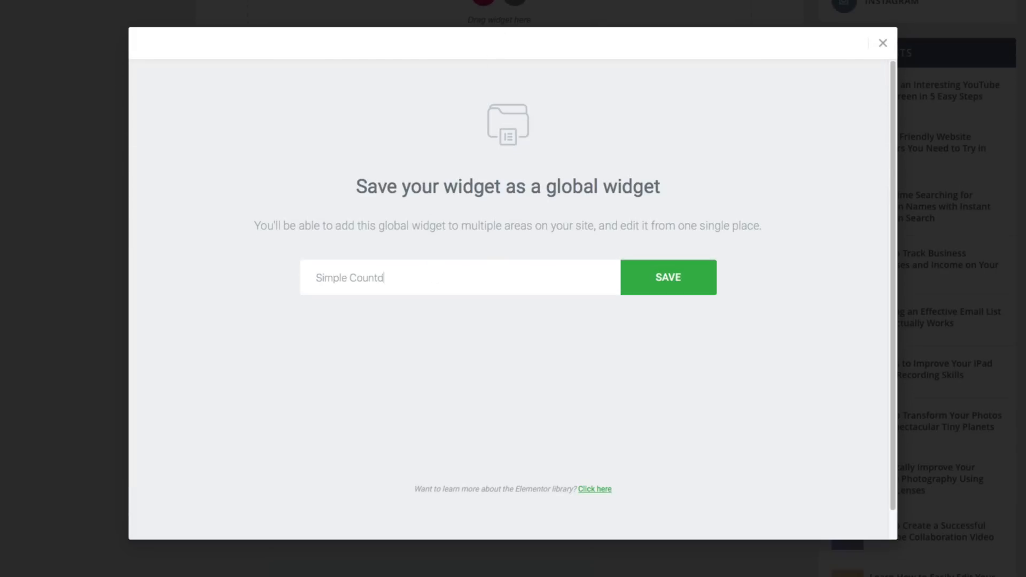
click(667, 277)
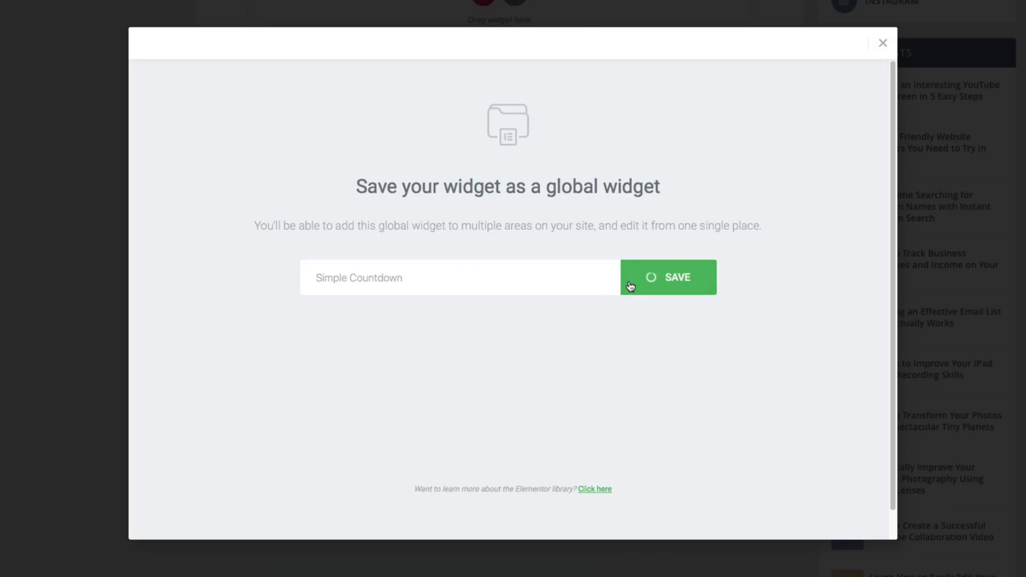
click(667, 276)
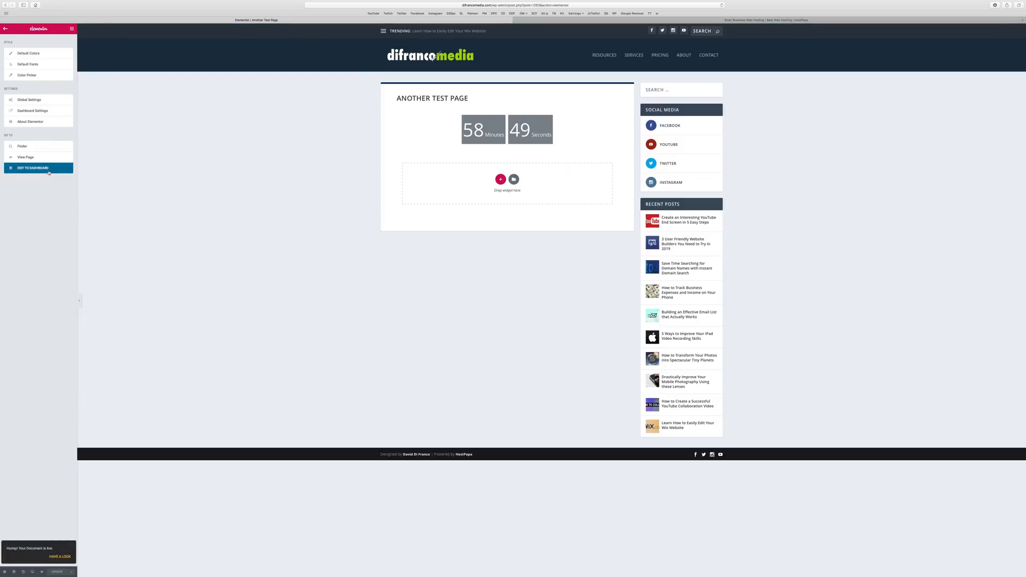
Step: Exit to the dashboard and reopen David's First Page in Elementor
click(32, 168)
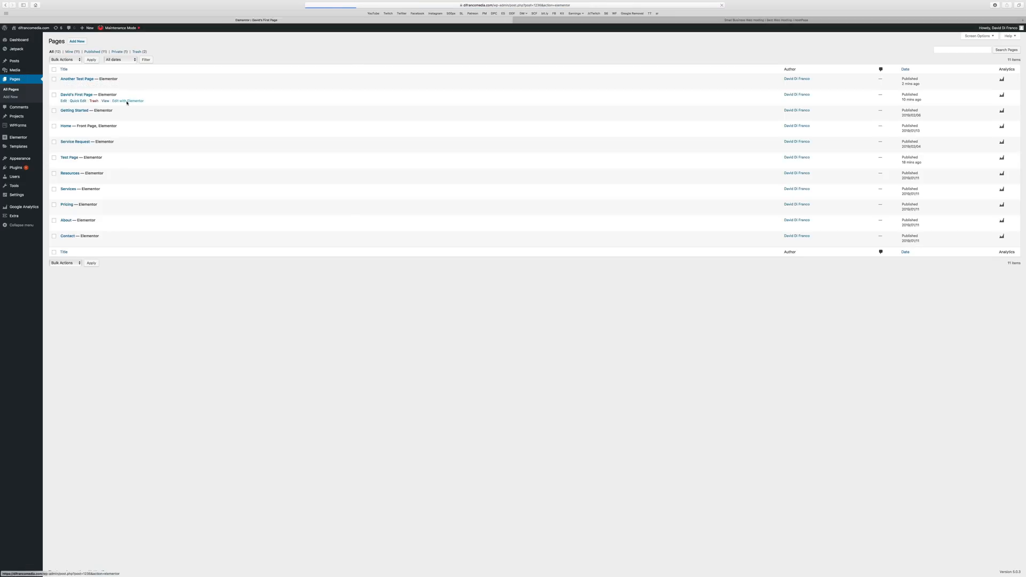
click(127, 100)
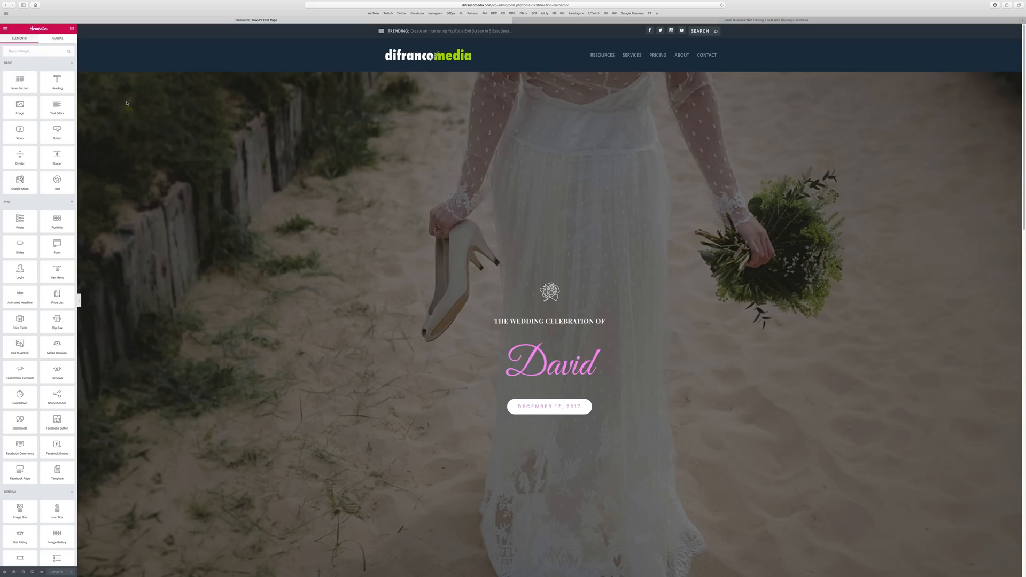
Step: Show the GLOBAL tab listing saved widgets such as Simple Countdown
scroll(down, 3)
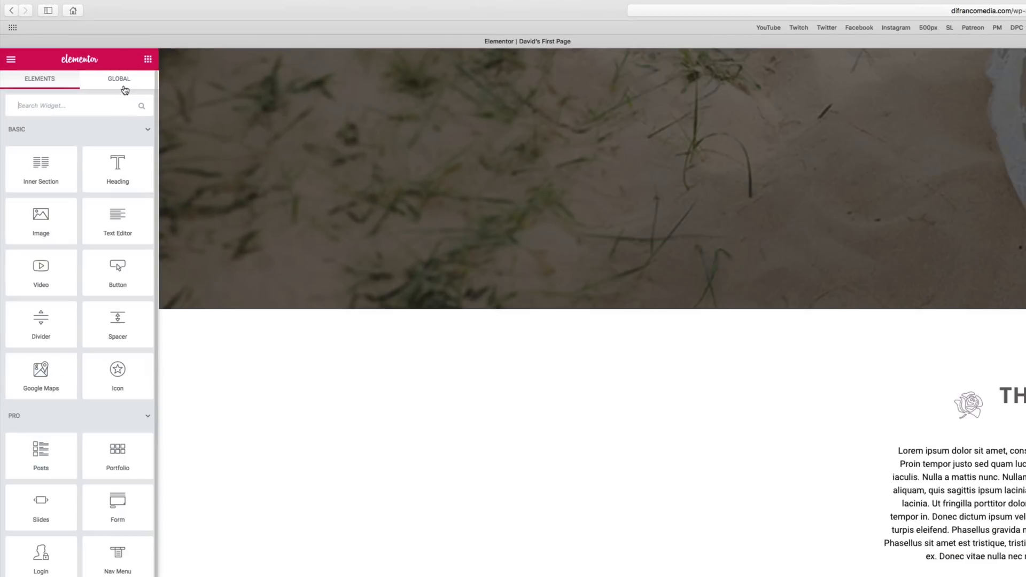
click(118, 78)
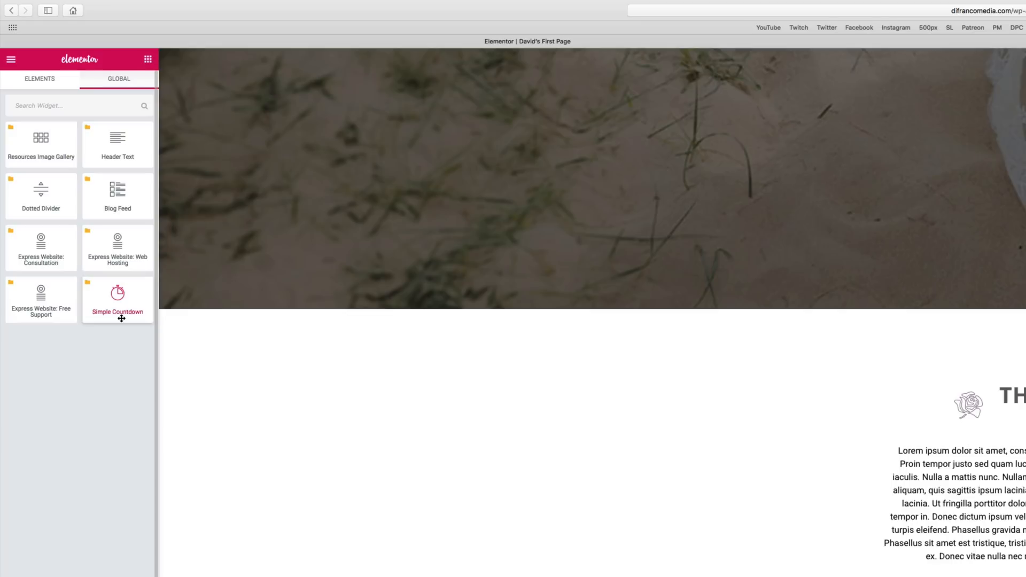
scroll(down, 3)
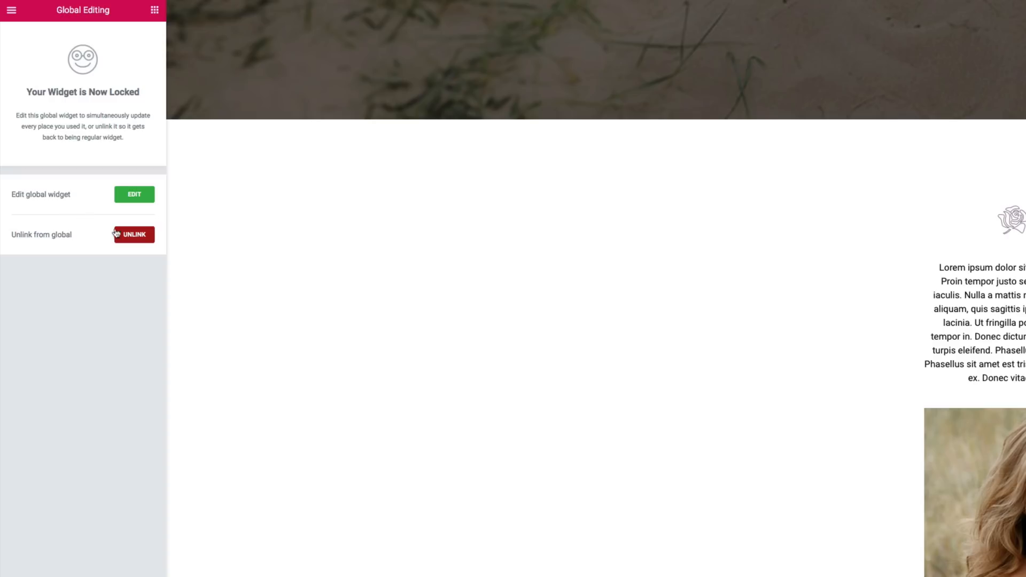
Step: Delete the Simple Countdown widget sitting above the Wedding Weekend Itinerary heading
scroll(down, 3)
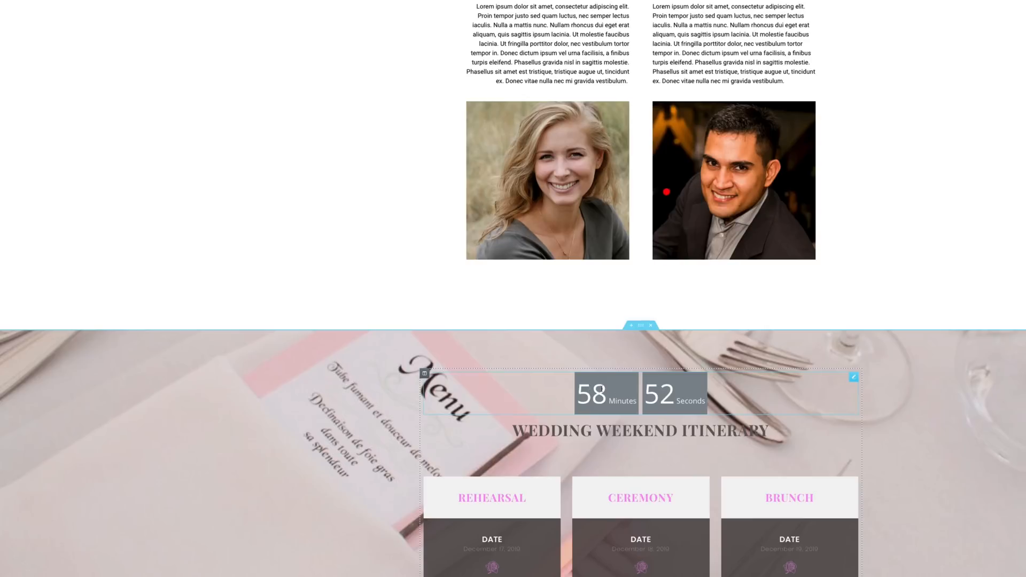
right_click(622, 392)
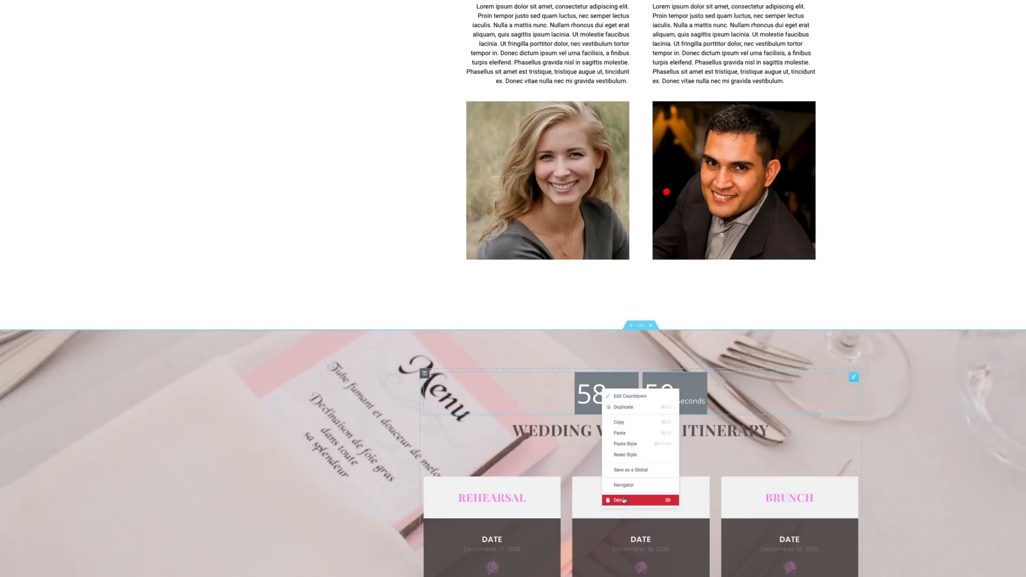
click(619, 501)
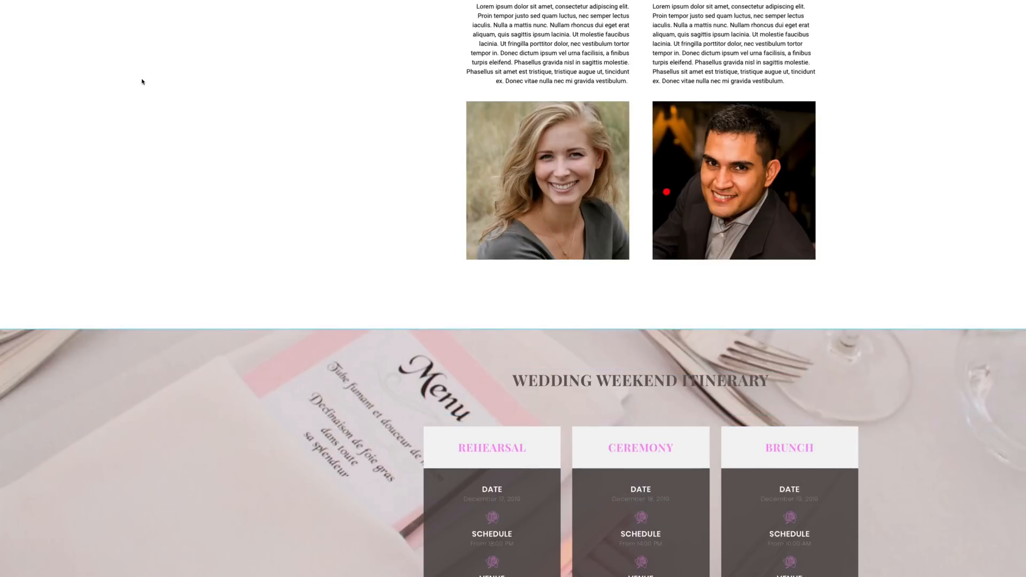
mouse_move(428, 230)
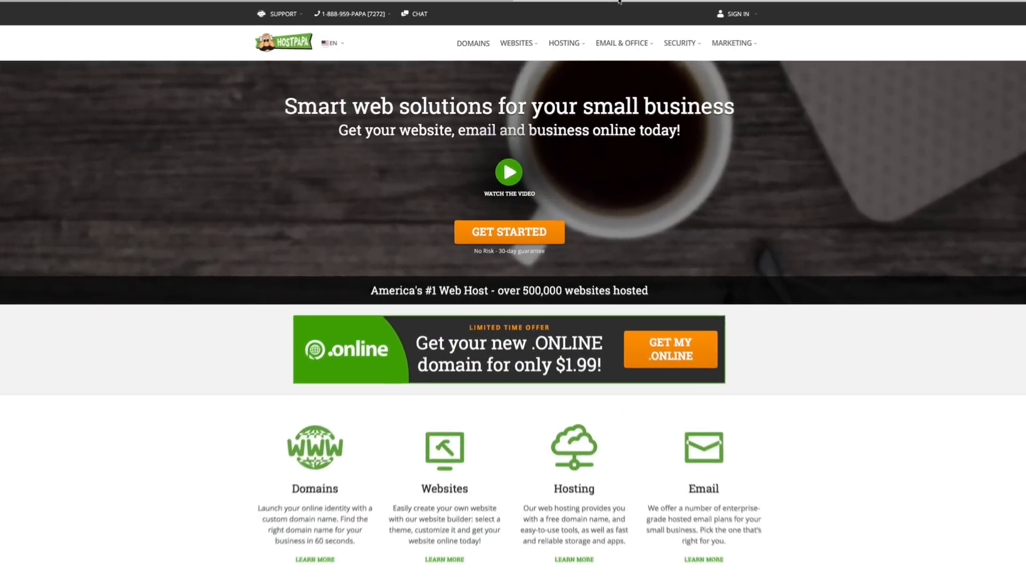
Step: Scroll through the HostPapa home page of domain, hosting and email plans
scroll(down, 3)
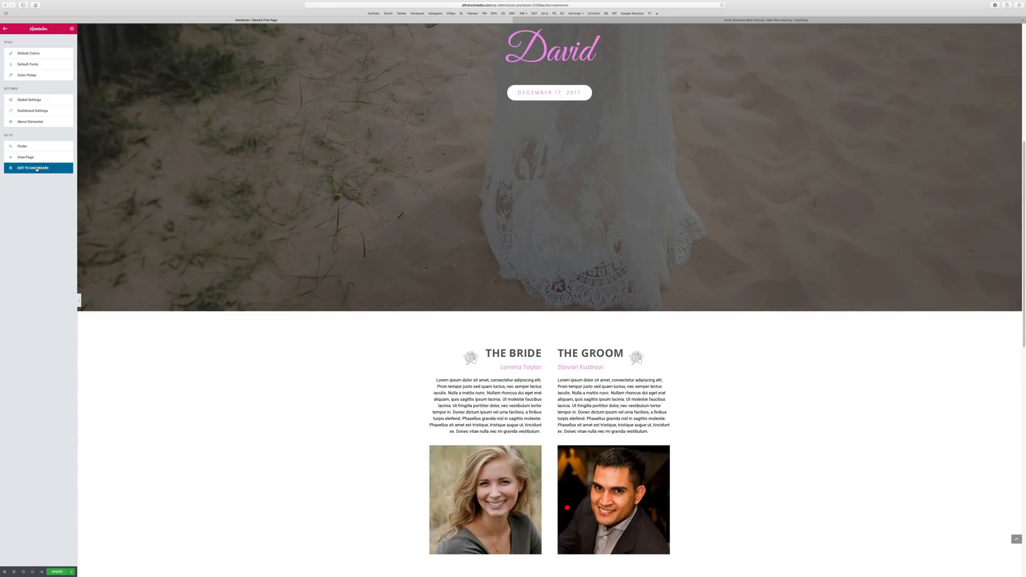
Step: Exit to the dashboard and go to Pages > All Pages
click(32, 168)
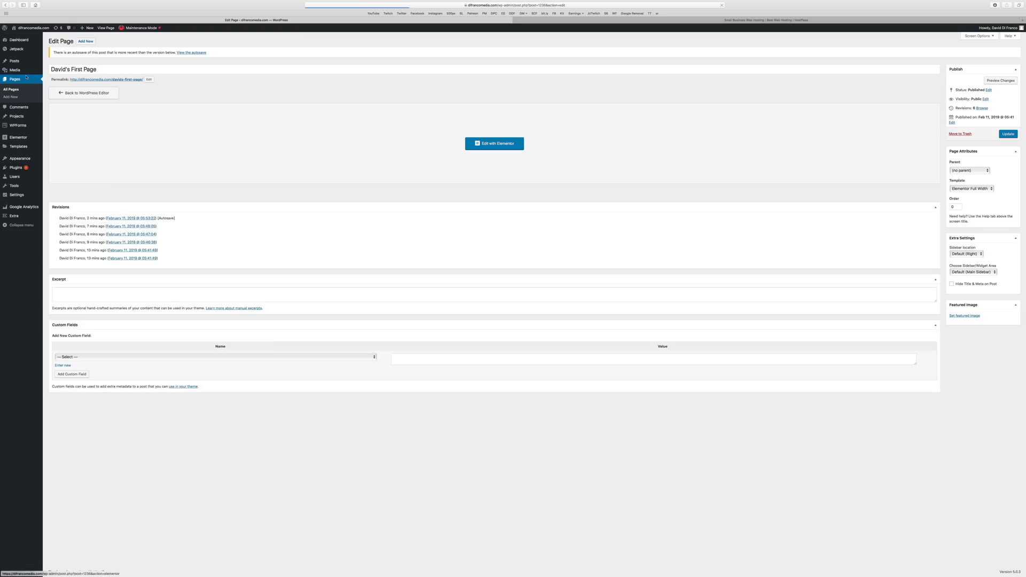
click(11, 89)
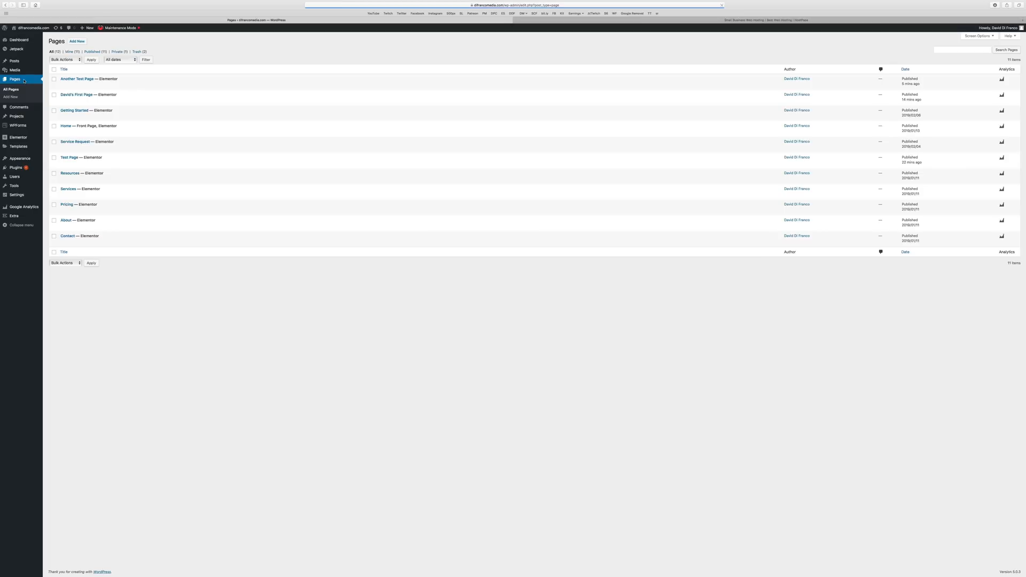